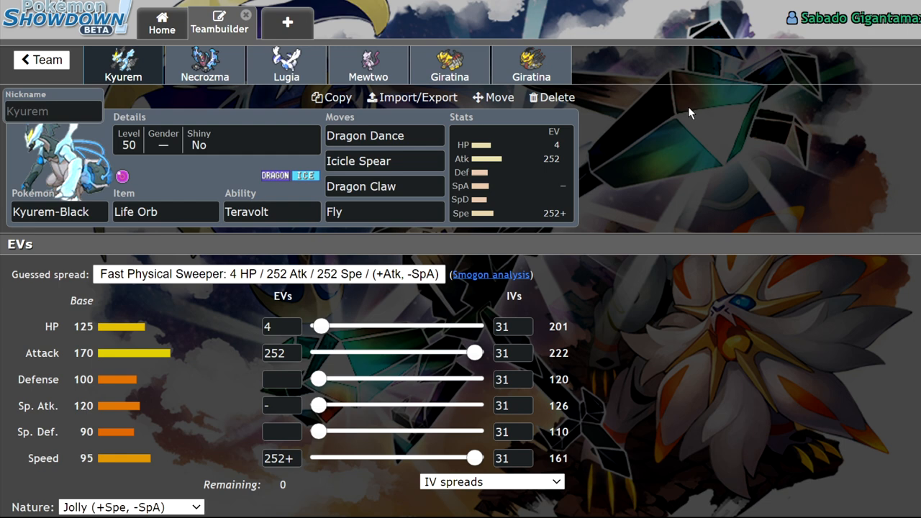
{"action": "mouse_move", "coordinate": [75, 44]}
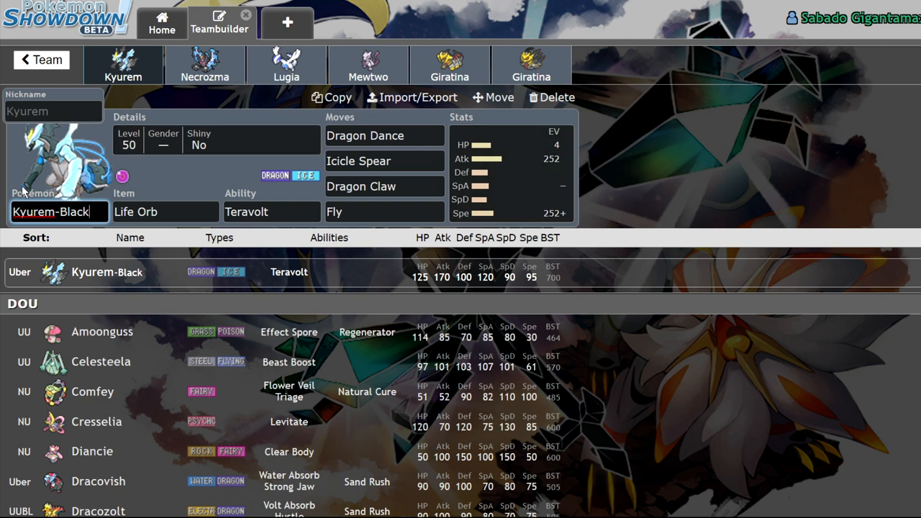
{"action": "mouse_move", "coordinate": [599, 63]}
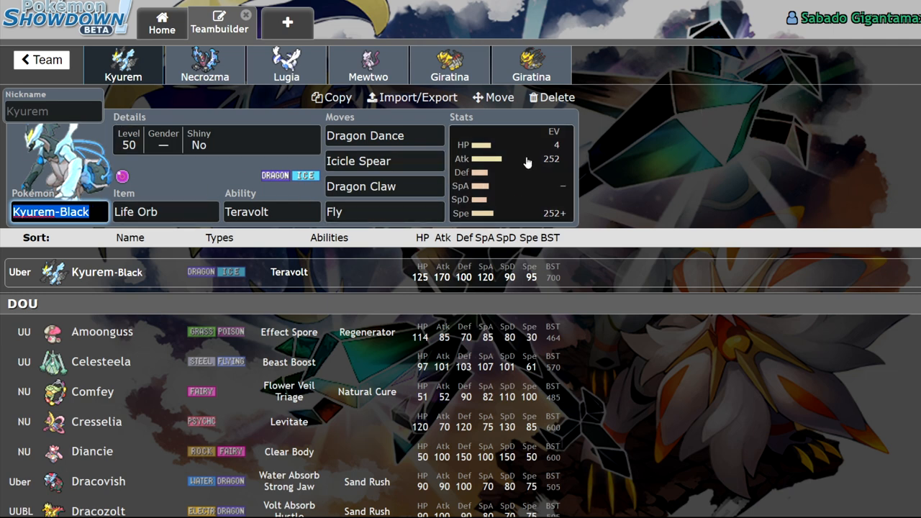
Step: Review Kyurem-Black's EV spread, give it Assault Vest and confirm its ability
{"action": "left_click", "coordinate": [511, 158]}
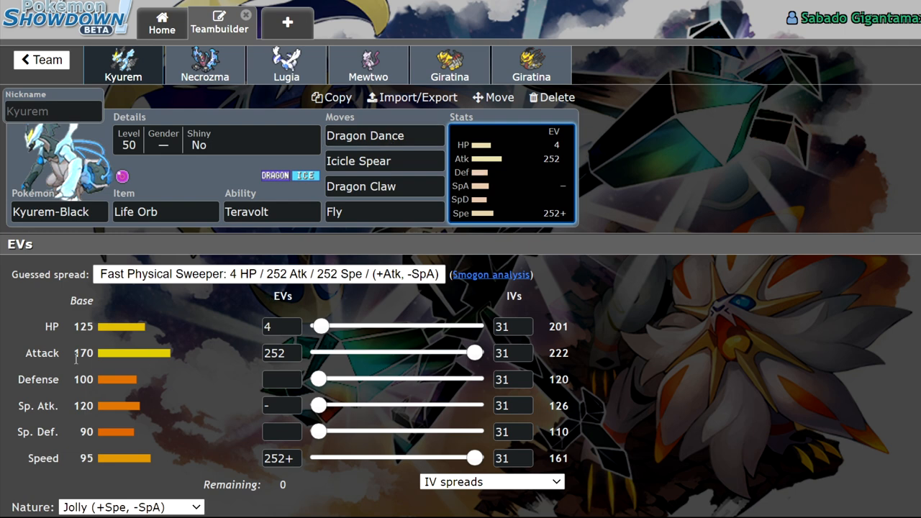
{"action": "mouse_move", "coordinate": [193, 426]}
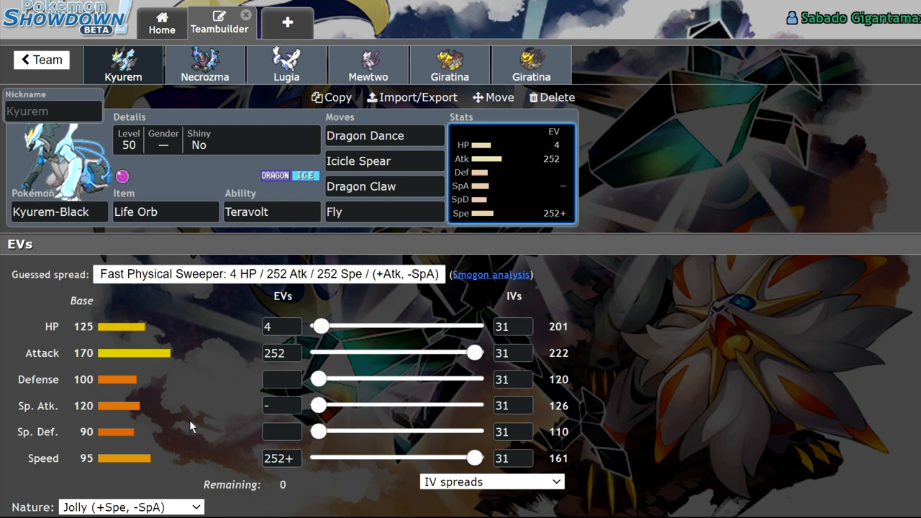
{"action": "mouse_move", "coordinate": [394, 44]}
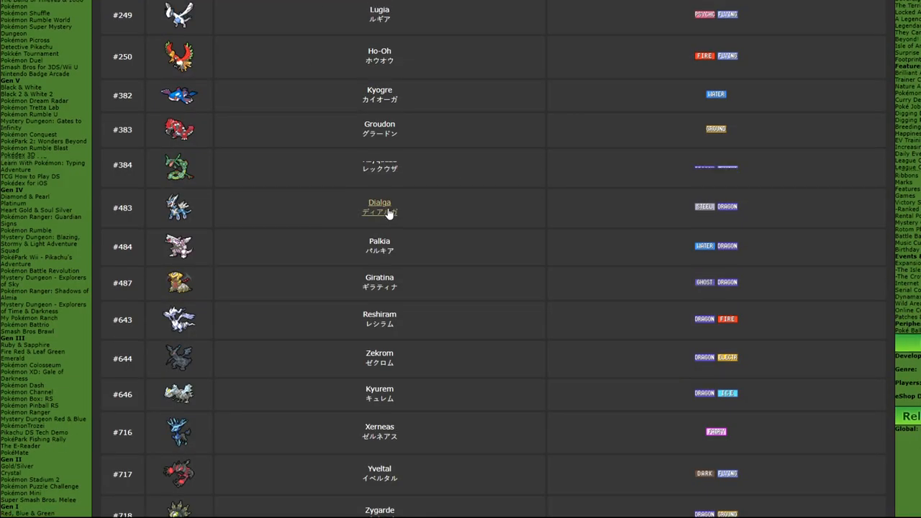
{"action": "scroll", "scroll_direction": "down", "scroll_amount": 3}
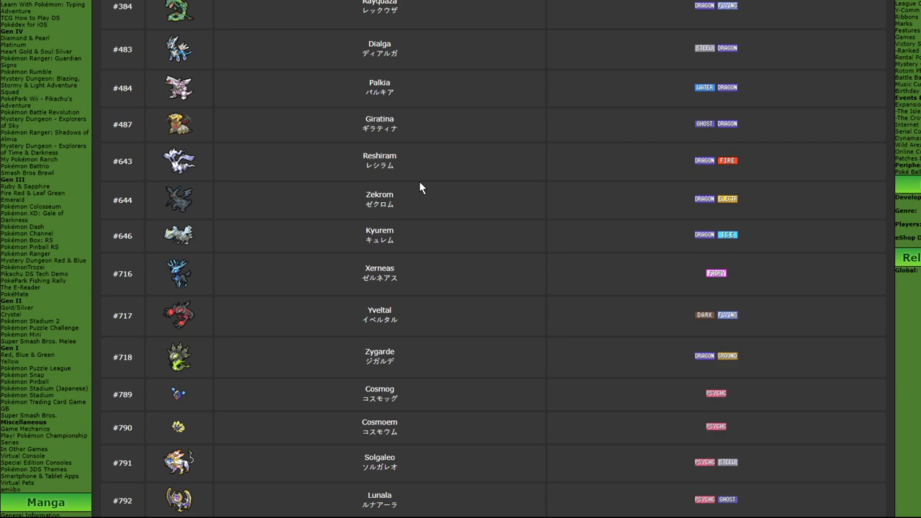
{"action": "scroll", "scroll_direction": "up", "scroll_amount": 3}
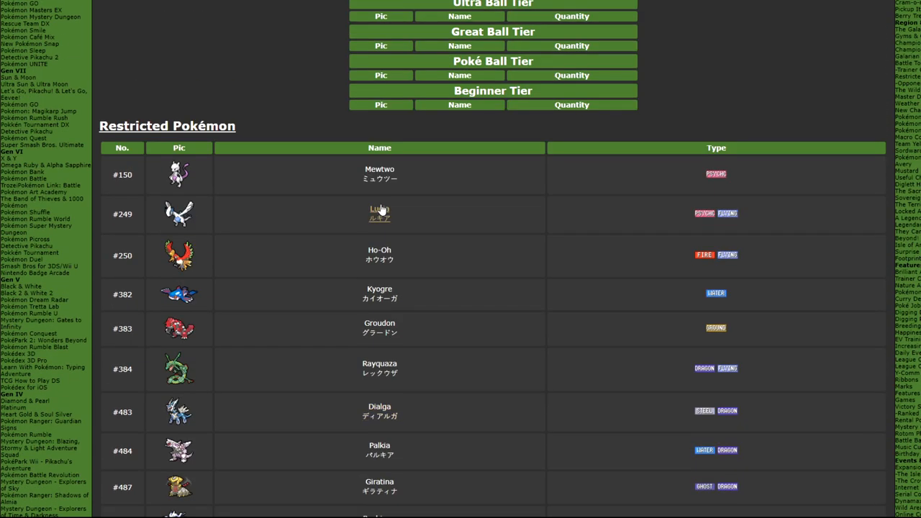
{"action": "scroll", "scroll_direction": "down", "scroll_amount": 3}
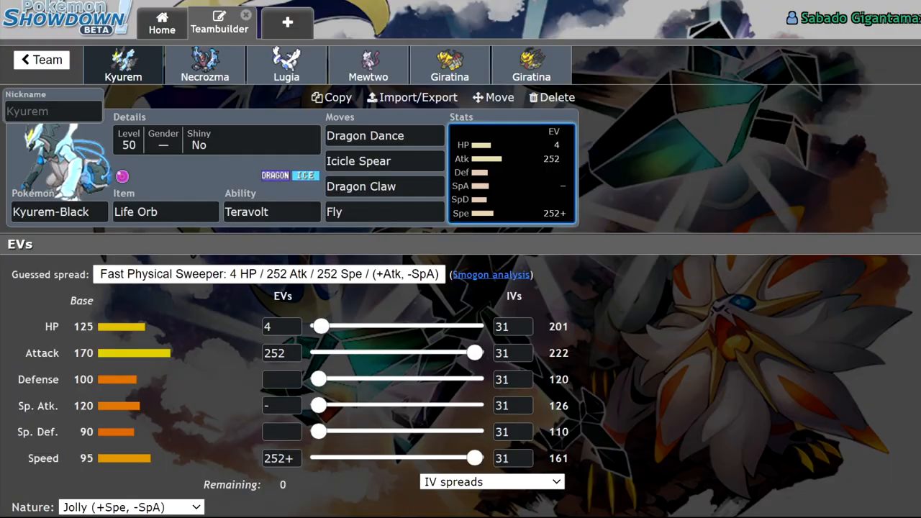
{"action": "mouse_move", "coordinate": [566, 180]}
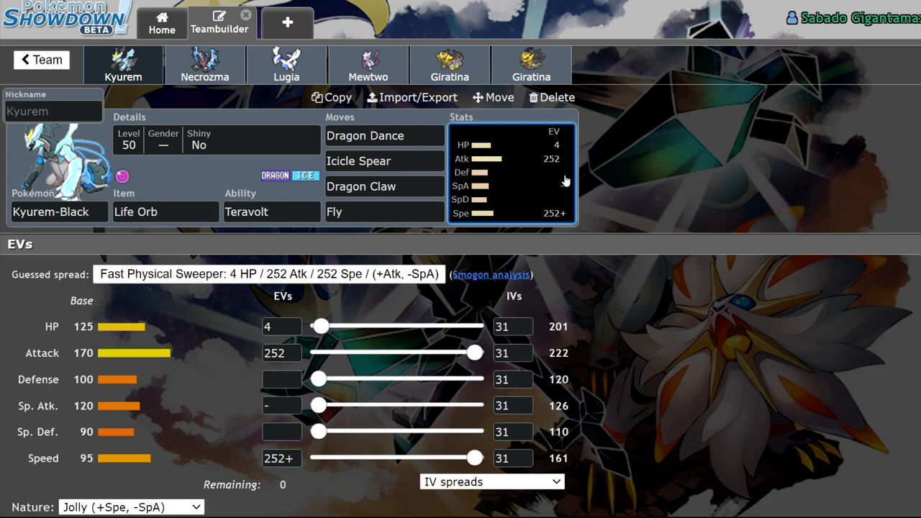
{"action": "left_click", "coordinate": [165, 210]}
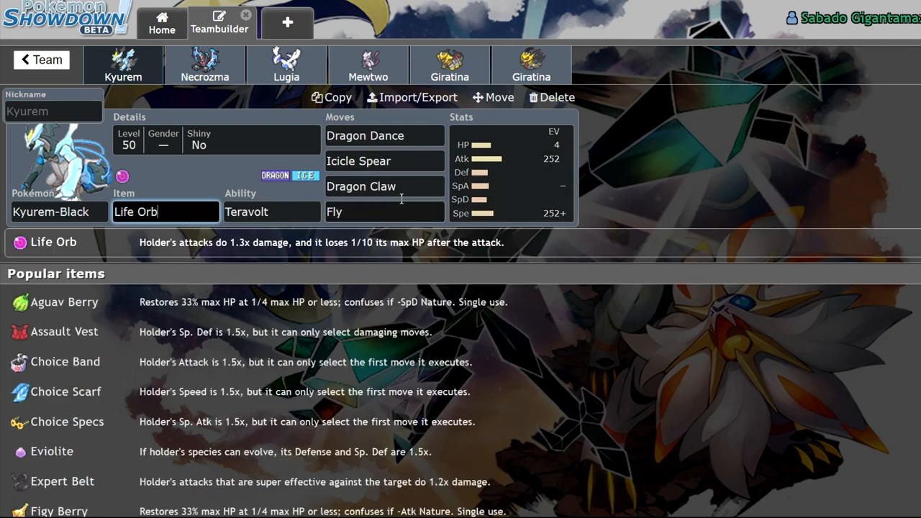
{"action": "left_click", "coordinate": [271, 211]}
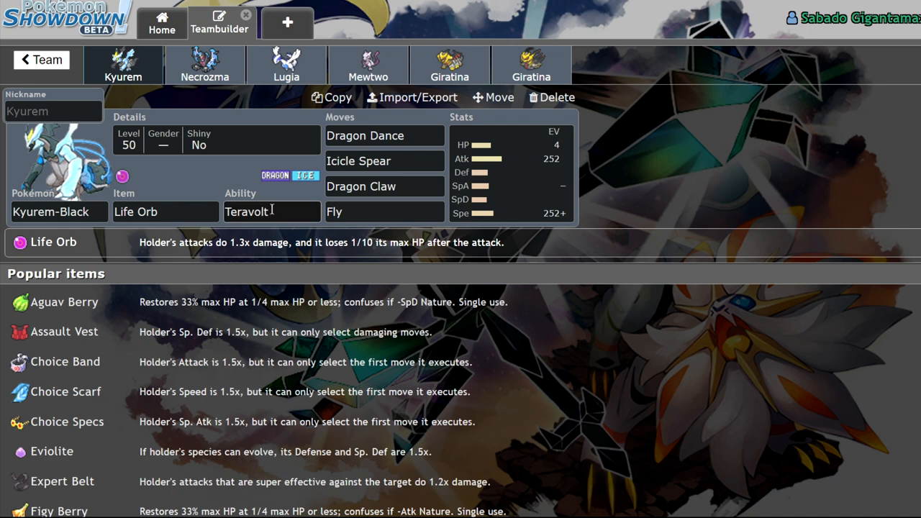
Step: Add Fusion Bolt to Kyurem-Black's moves and replace Dragon Dance with Fly
{"action": "left_click", "coordinate": [384, 135]}
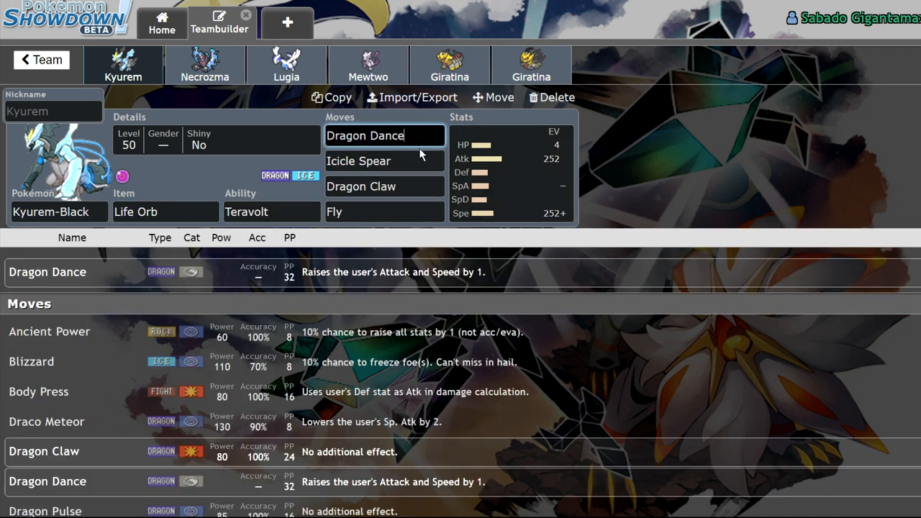
{"action": "left_click", "coordinate": [385, 210]}
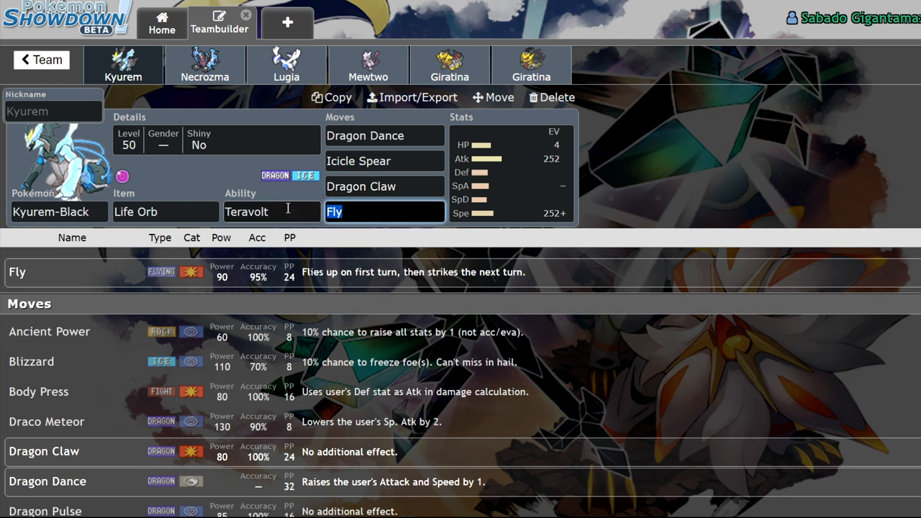
{"action": "type", "text": "fus"}
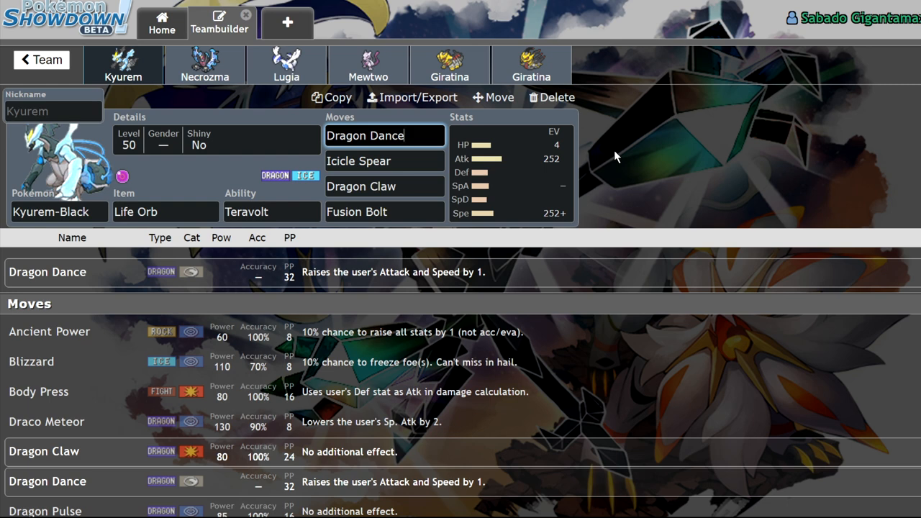
{"action": "mouse_move", "coordinate": [543, 184]}
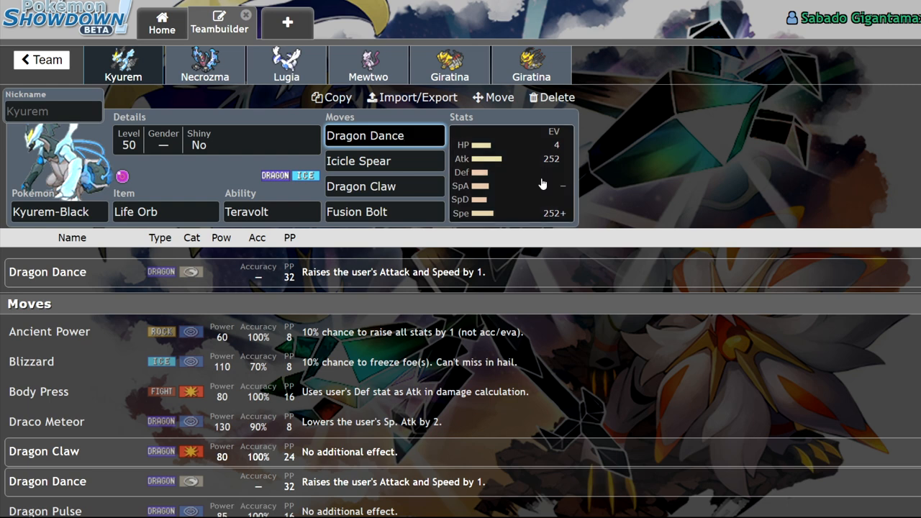
{"action": "left_click", "coordinate": [511, 172]}
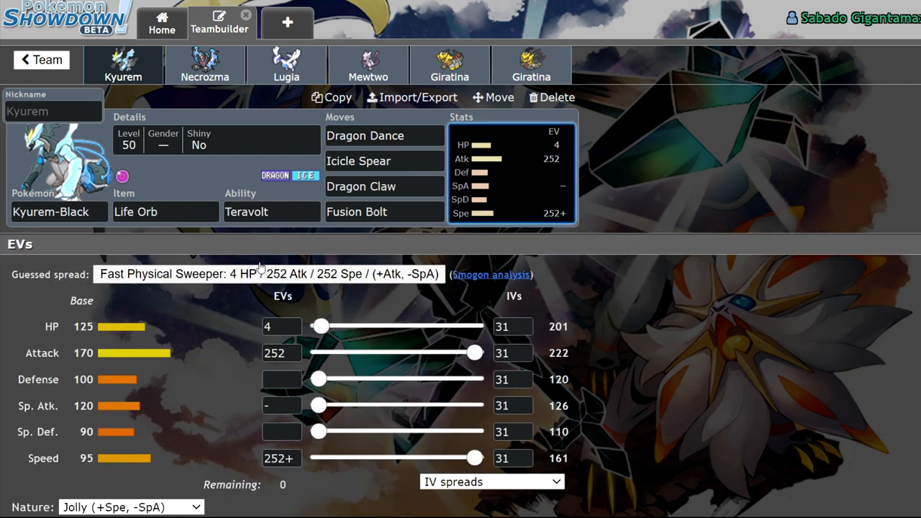
{"action": "mouse_move", "coordinate": [161, 434]}
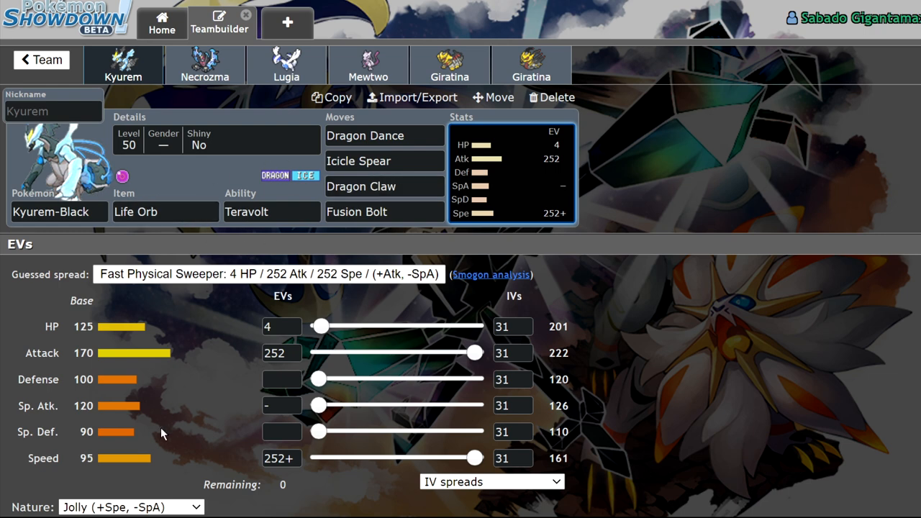
{"action": "left_click", "coordinate": [165, 212]}
{"action": "type", "text": "Assault Vest"}
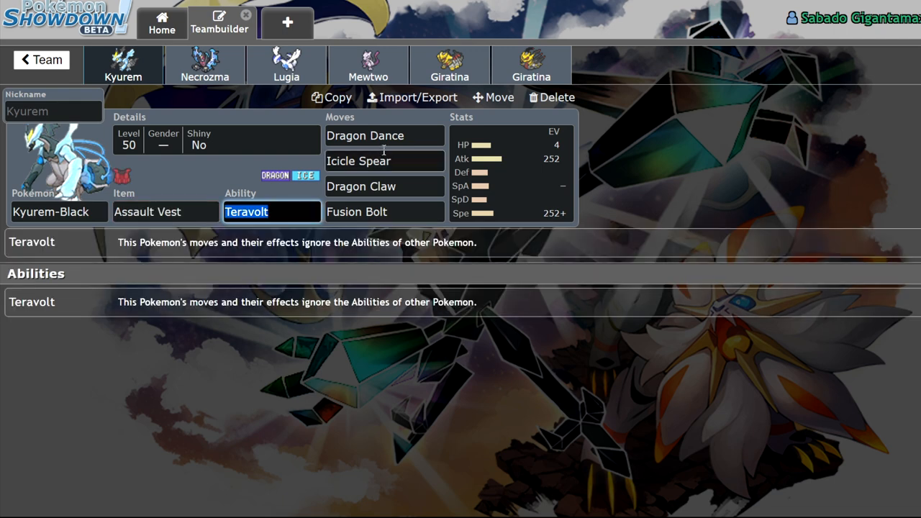
{"action": "type", "text": "fly"}
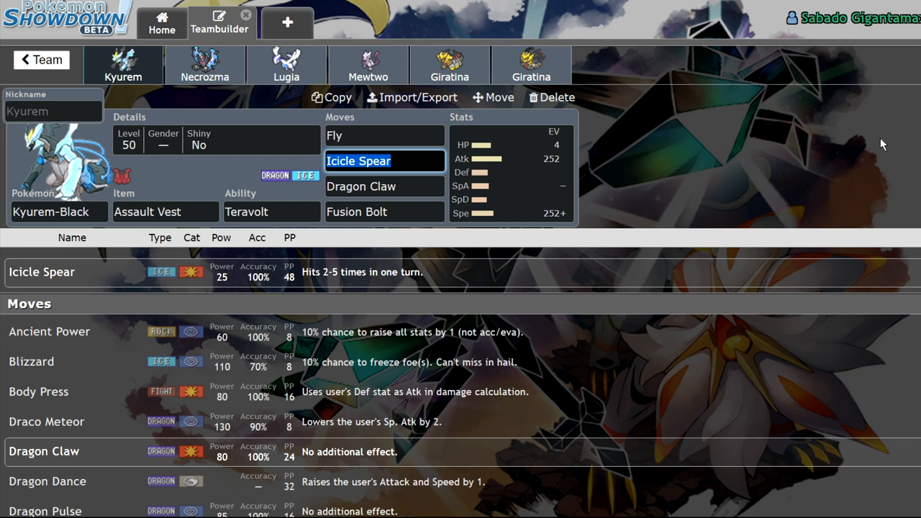
{"action": "mouse_move", "coordinate": [286, 75]}
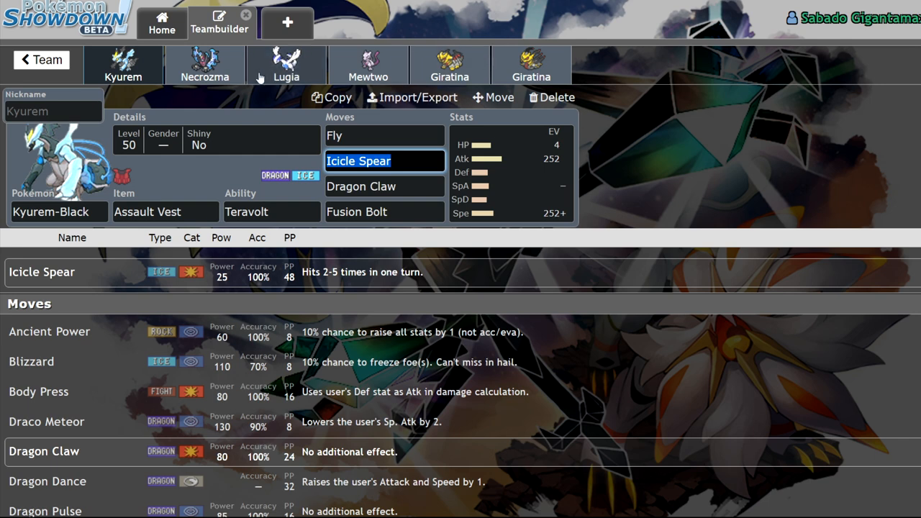
{"action": "mouse_move", "coordinate": [205, 64]}
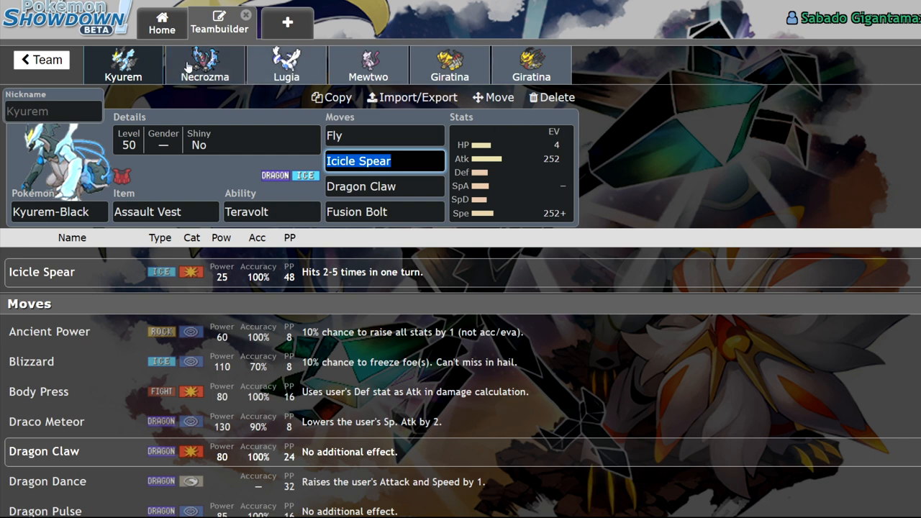
Step: Set Necrozma's moves to Trick Room, Moongeist Beam, Expanding Force and Protect with Weakness Policy and Prism Armor
{"action": "left_click", "coordinate": [204, 65]}
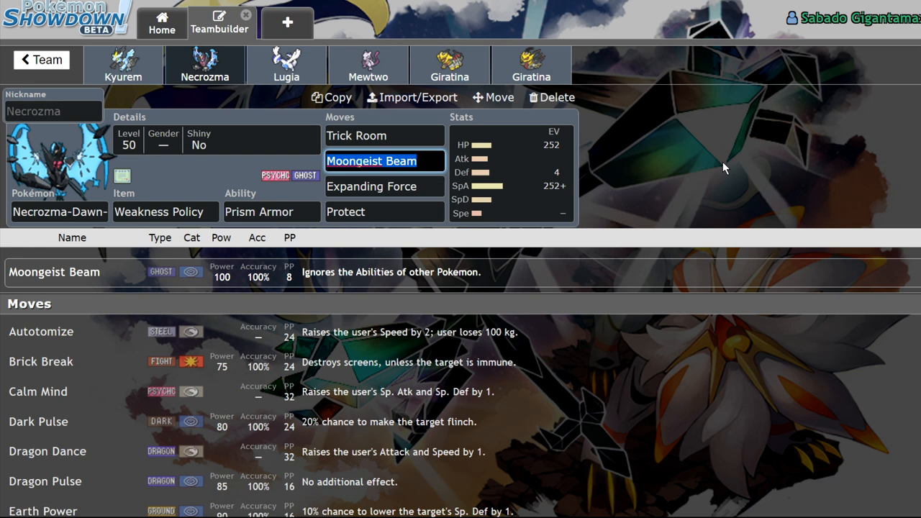
{"action": "mouse_move", "coordinate": [273, 170]}
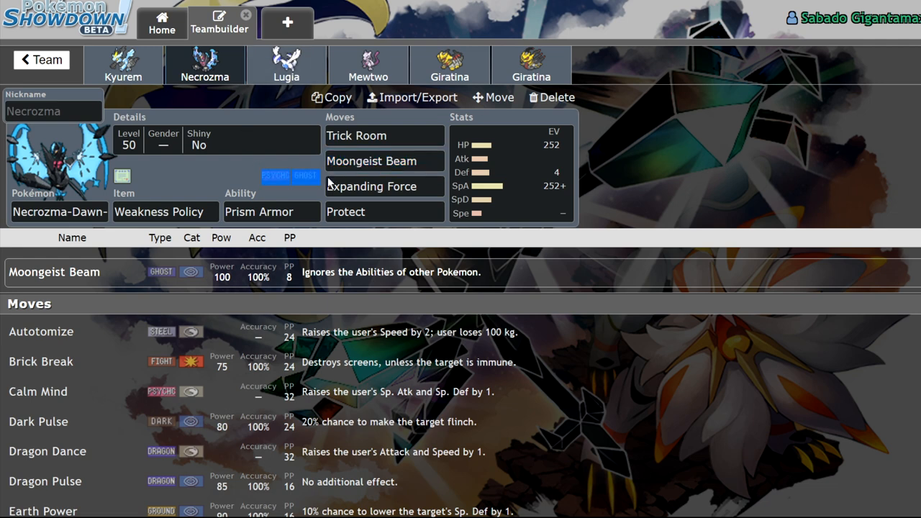
{"action": "mouse_move", "coordinate": [702, 182]}
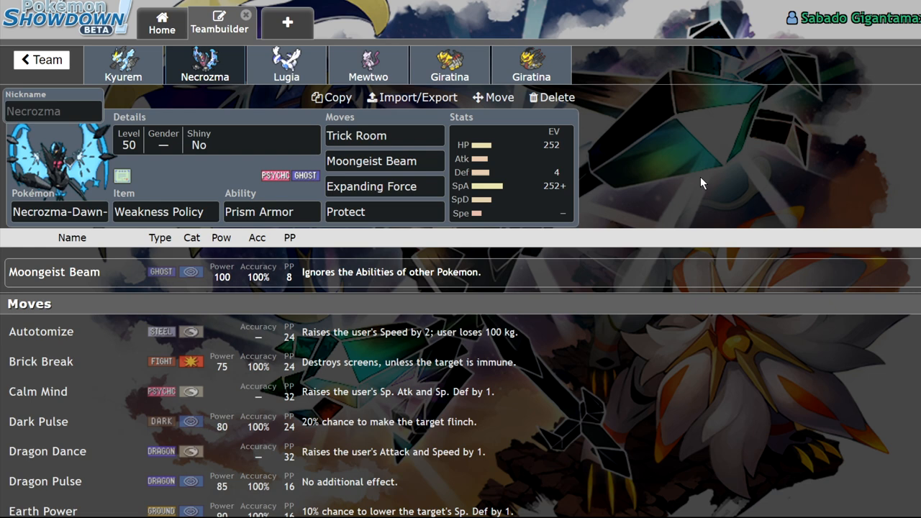
{"action": "left_click", "coordinate": [384, 161]}
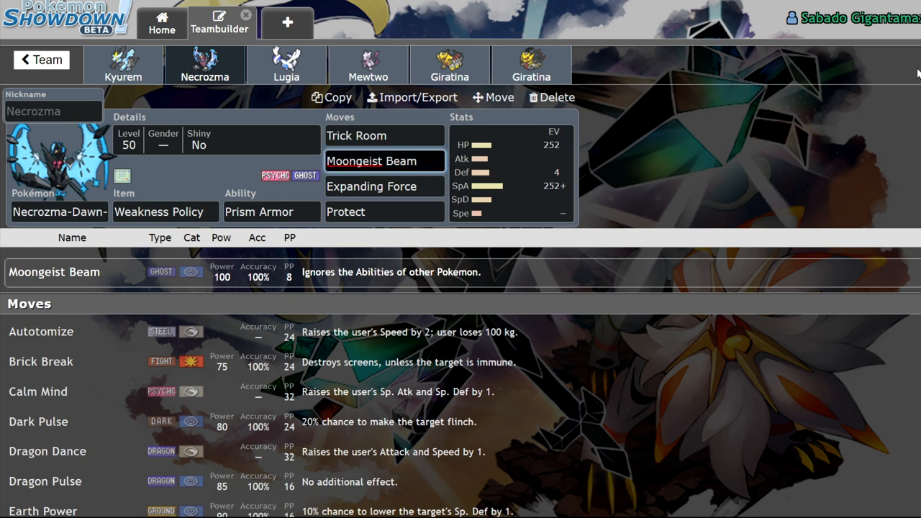
{"action": "left_click", "coordinate": [385, 161]}
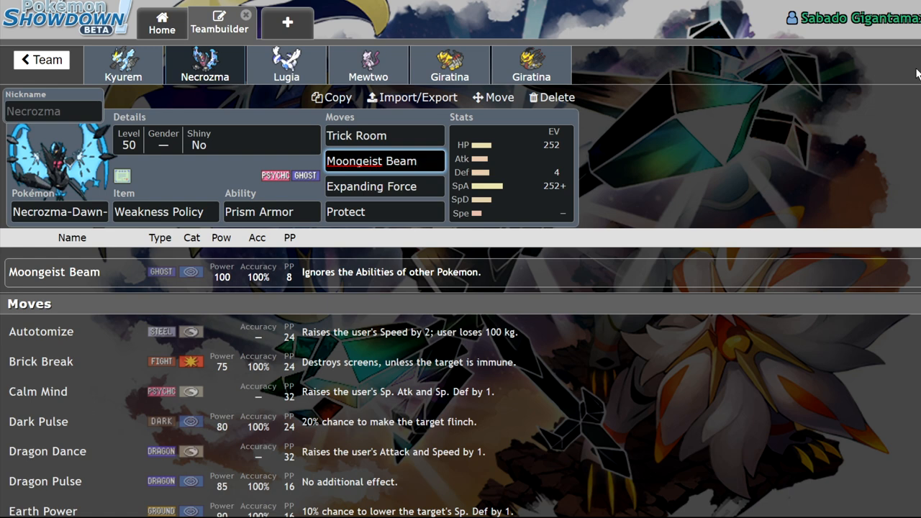
{"action": "mouse_move", "coordinate": [207, 5]}
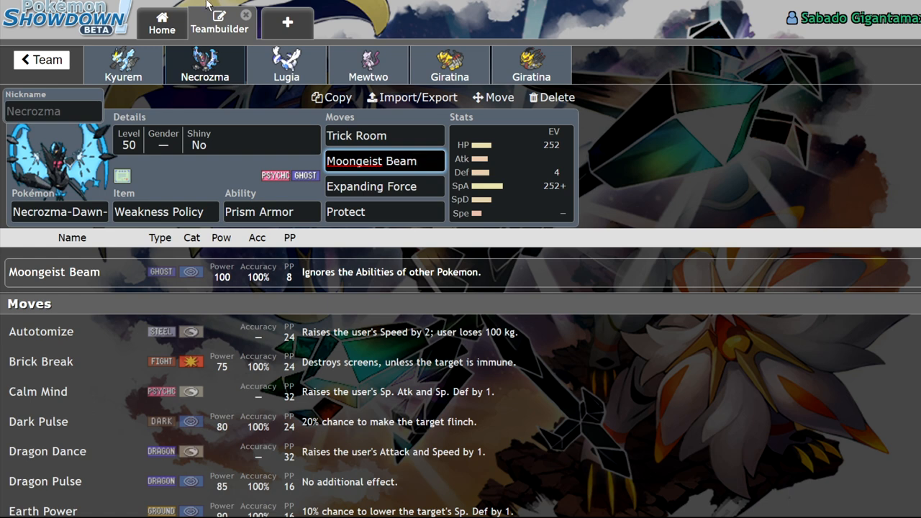
{"action": "mouse_move", "coordinate": [816, 152]}
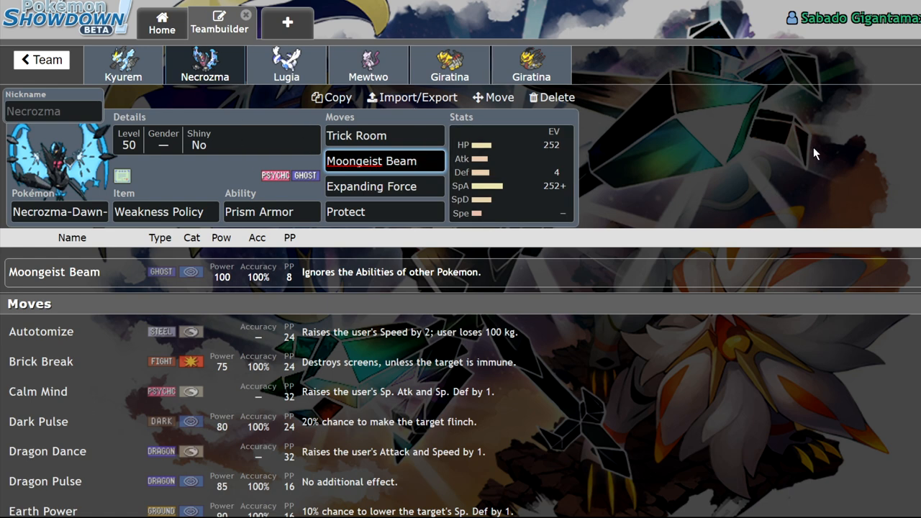
{"action": "left_click", "coordinate": [386, 161]}
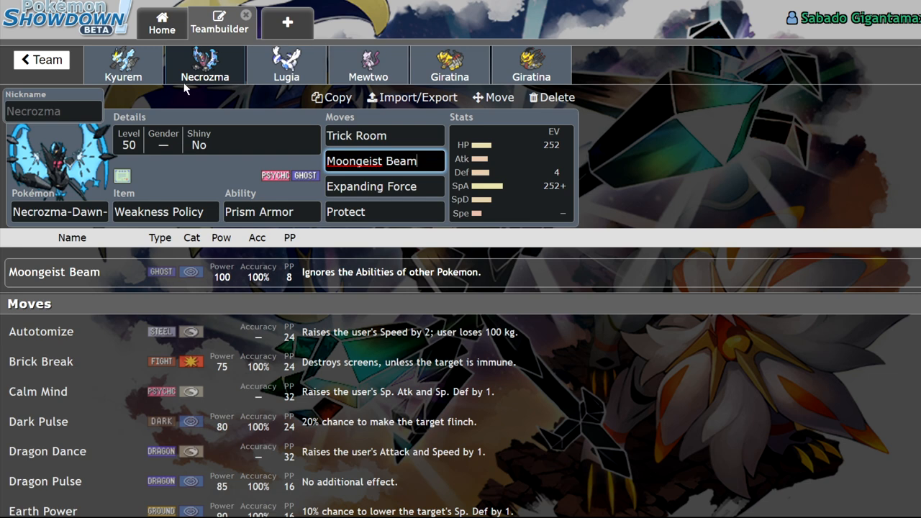
{"action": "mouse_move", "coordinate": [829, 154]}
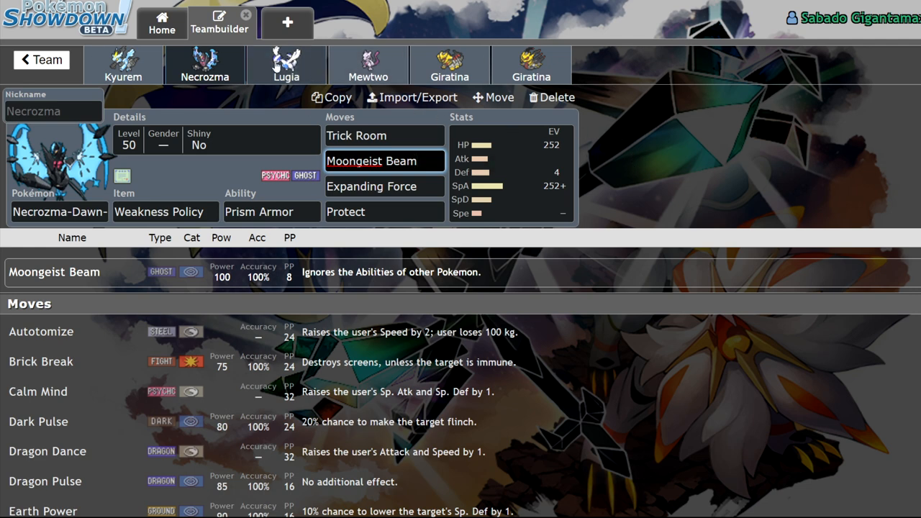
Step: Switch to Lugia to show its 4 HP / 252 SpA / 252 Spe Modest set
{"action": "left_click", "coordinate": [286, 65]}
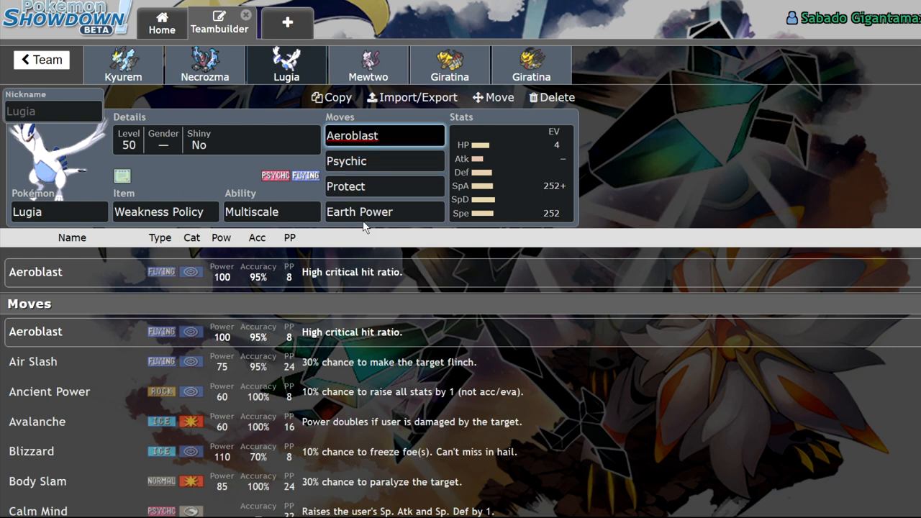
{"action": "mouse_move", "coordinate": [717, 244]}
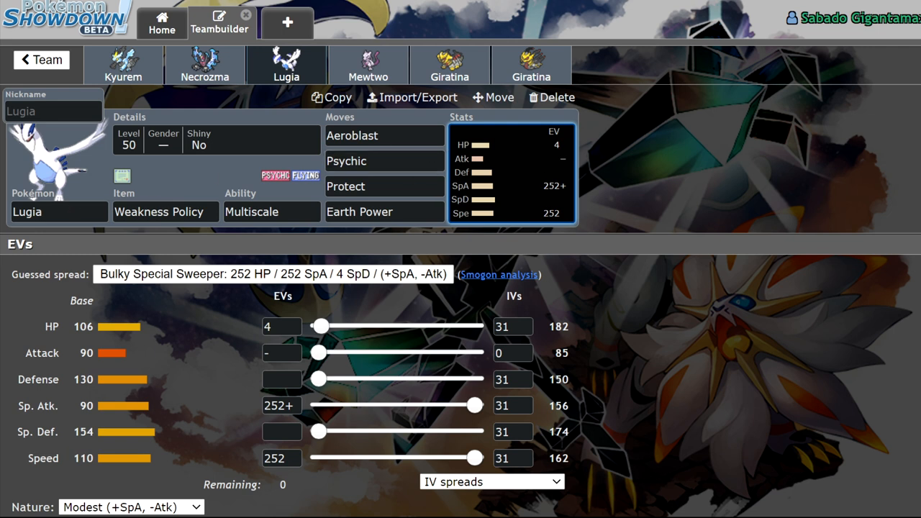
{"action": "mouse_move", "coordinate": [857, 144]}
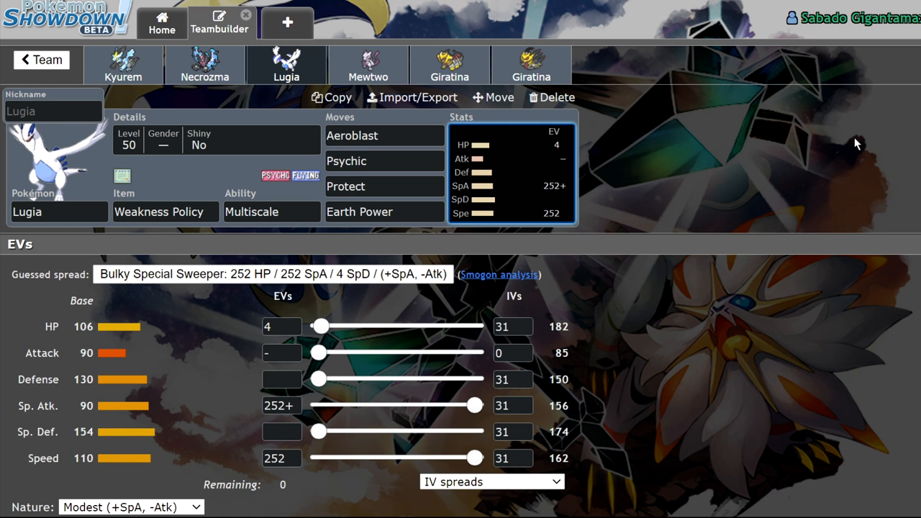
{"action": "mouse_move", "coordinate": [650, 190]}
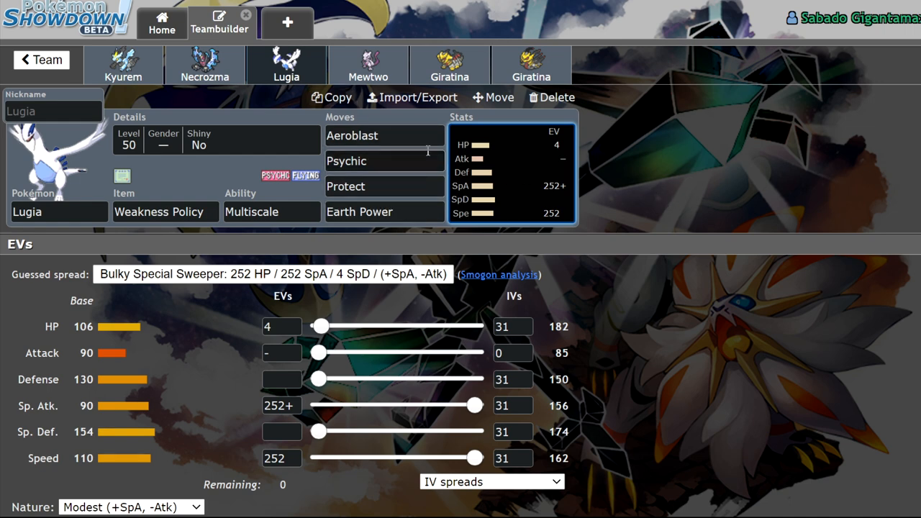
Step: Give Mewtwo 252 SpA, 252 Spe and 4 HP EVs
{"action": "left_click", "coordinate": [369, 65]}
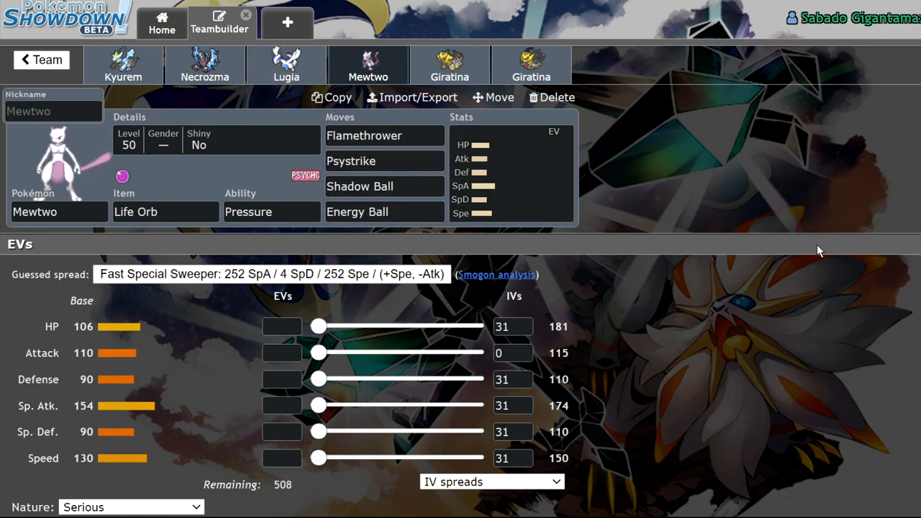
{"action": "mouse_move", "coordinate": [803, 233]}
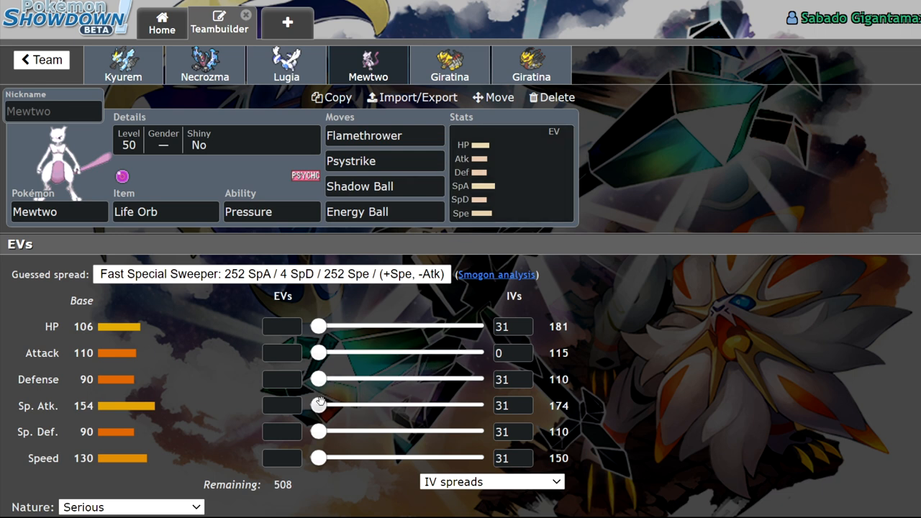
{"action": "left_click_drag", "start_coordinate": [320, 406], "coordinate": [475, 405]}
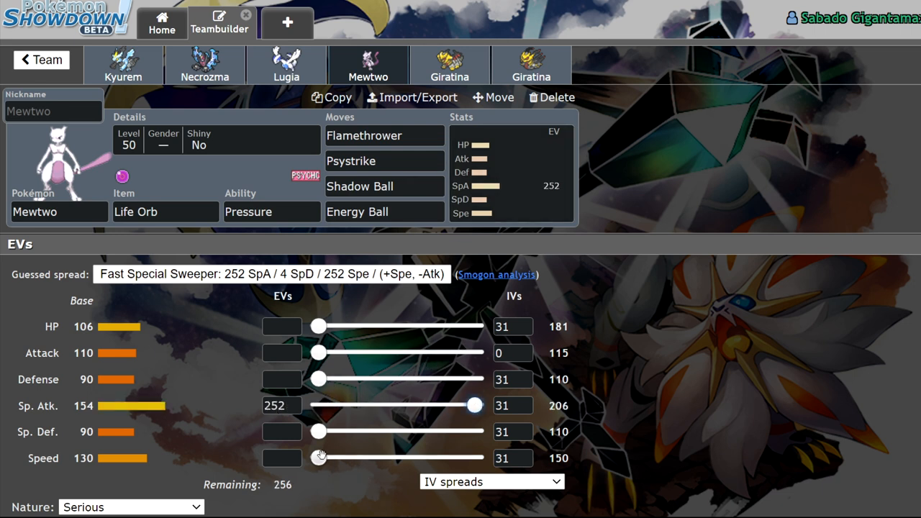
{"action": "left_click_drag", "start_coordinate": [320, 458], "coordinate": [474, 457]}
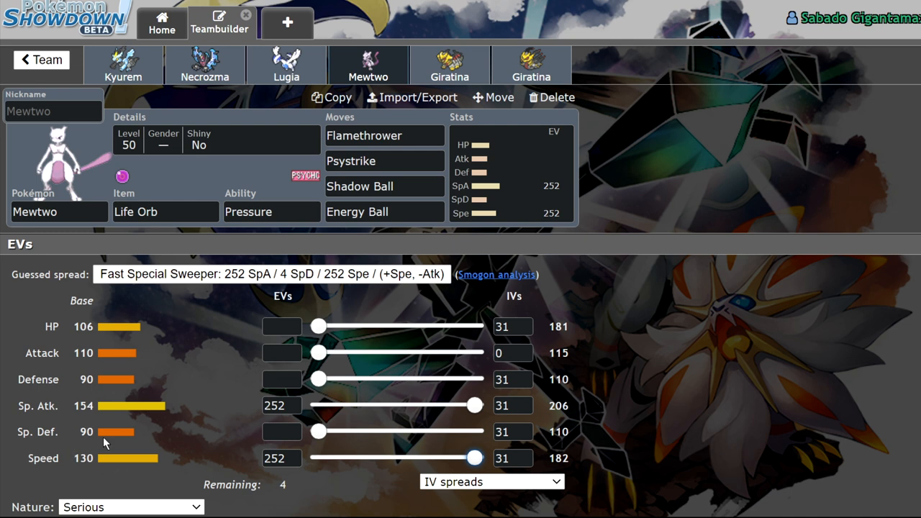
{"action": "mouse_move", "coordinate": [813, 291]}
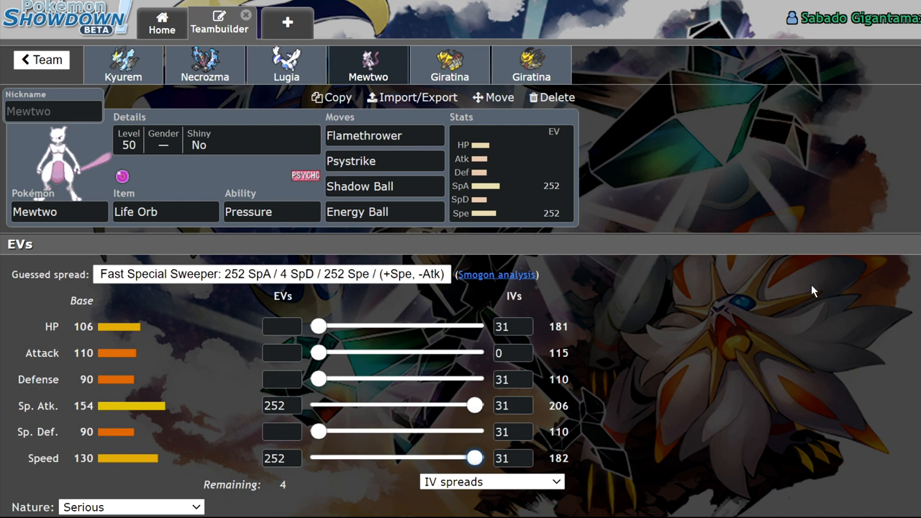
{"action": "mouse_move", "coordinate": [515, 247]}
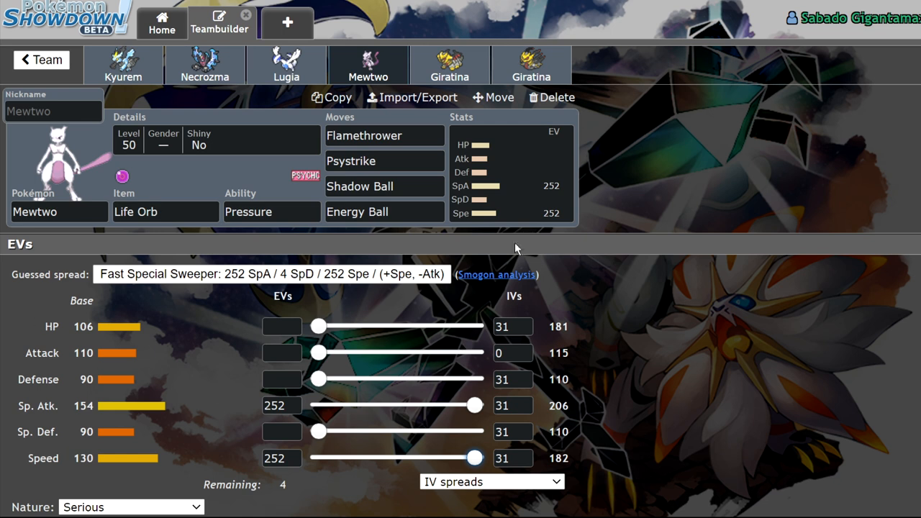
{"action": "mouse_move", "coordinate": [417, 272]}
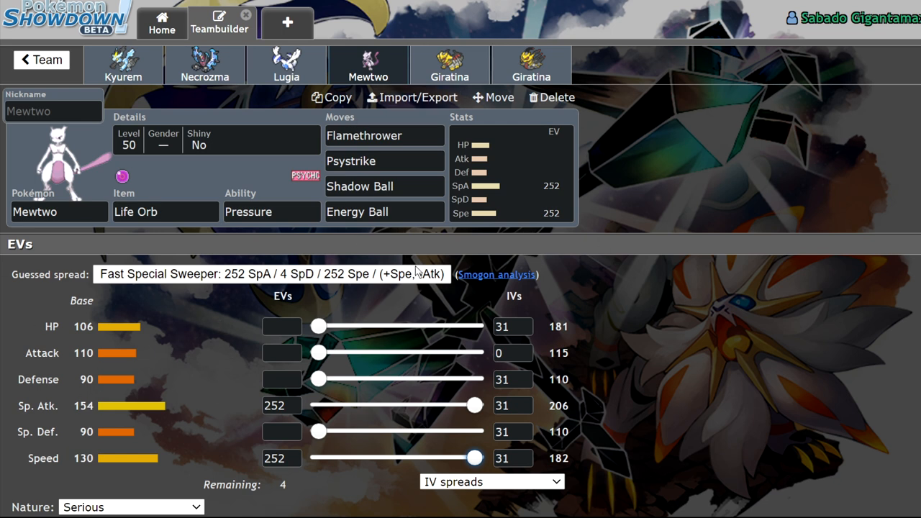
{"action": "left_click_drag", "start_coordinate": [319, 325], "coordinate": [323, 325]}
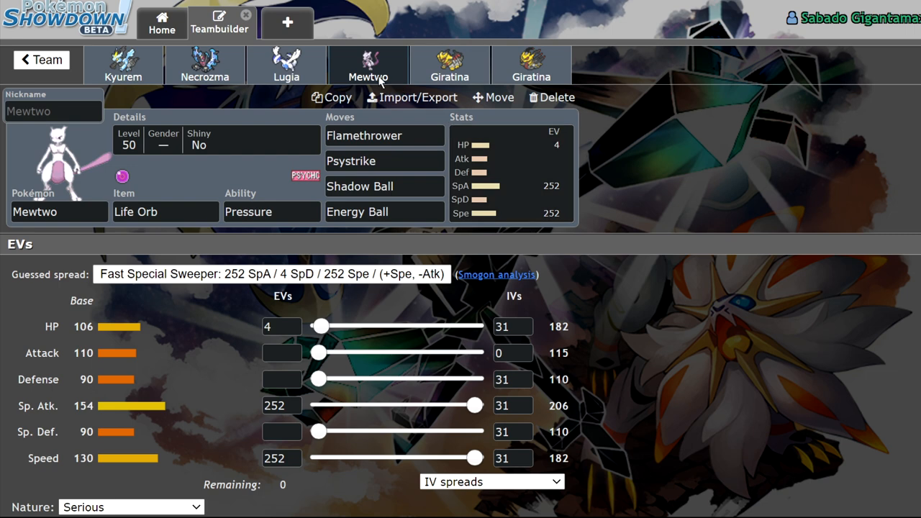
Step: Replace Mewtwo's Energy Ball with Hurricane, keeping Life Orb
{"action": "left_click", "coordinate": [384, 161]}
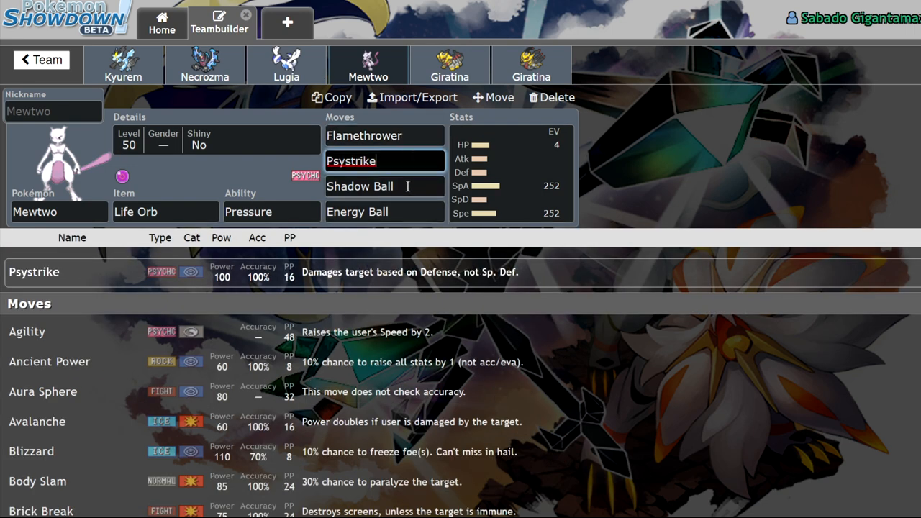
{"action": "left_click", "coordinate": [386, 212]}
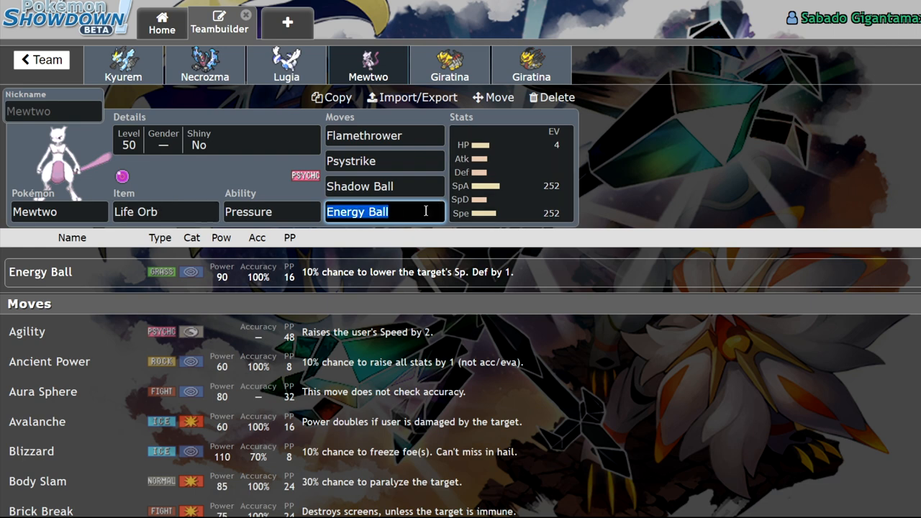
{"action": "type", "text": "hurr"}
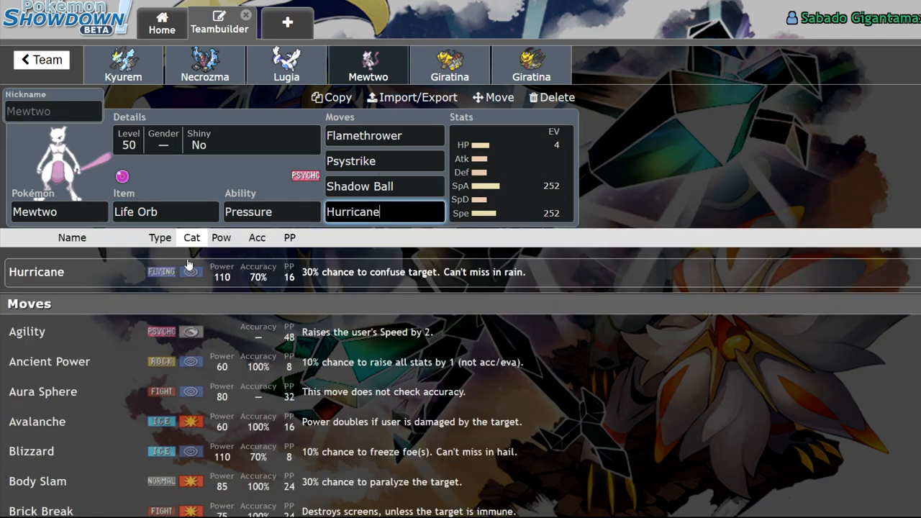
{"action": "mouse_move", "coordinate": [72, 230]}
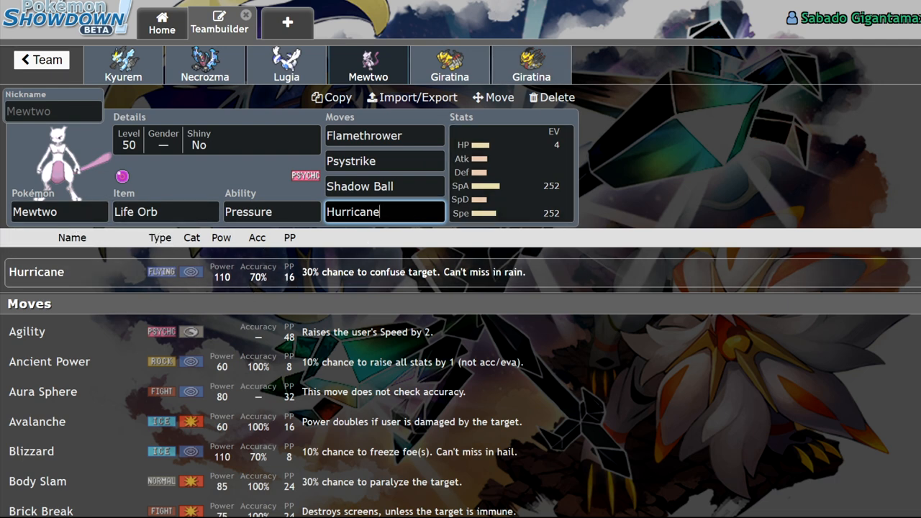
{"action": "mouse_move", "coordinate": [189, 153]}
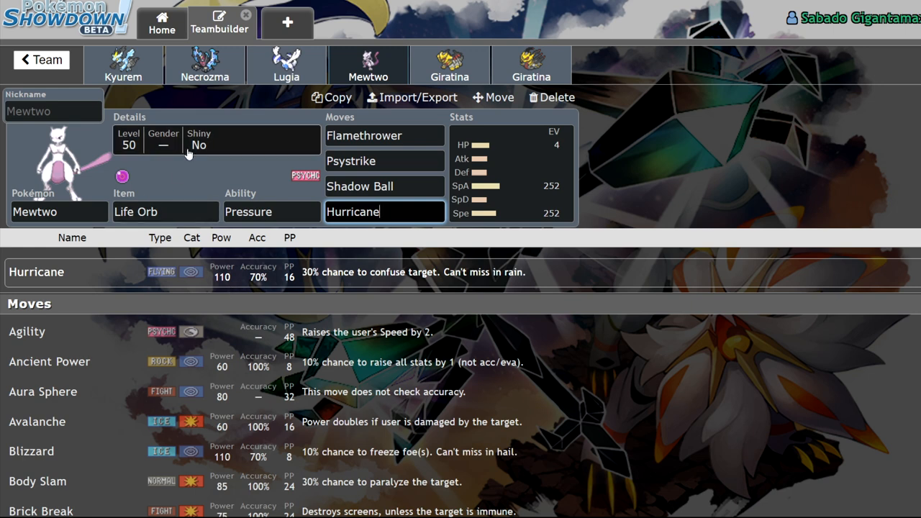
{"action": "left_click", "coordinate": [165, 211]}
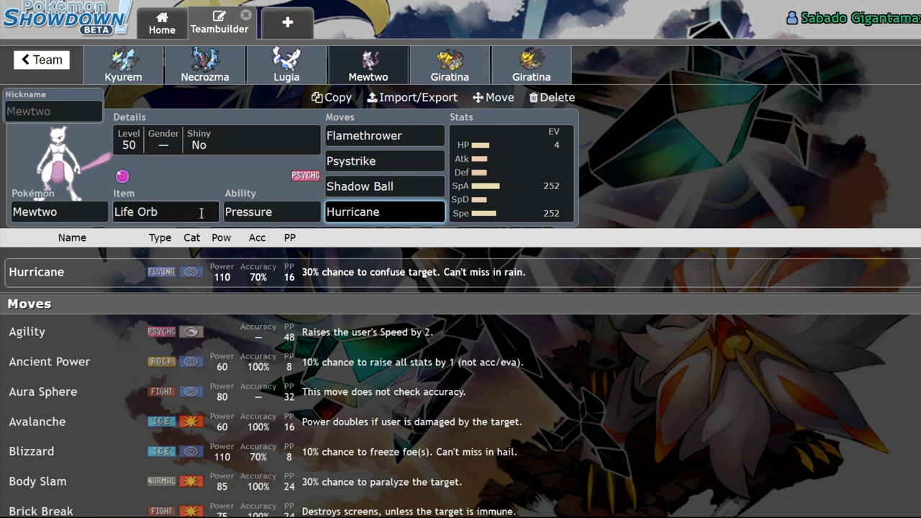
{"action": "mouse_move", "coordinate": [248, 199]}
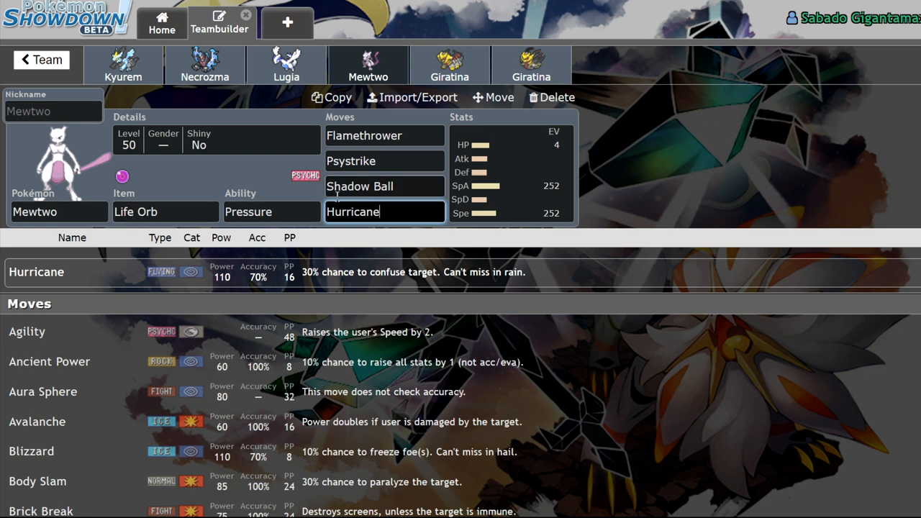
{"action": "scroll", "scroll_direction": "down", "scroll_amount": 3}
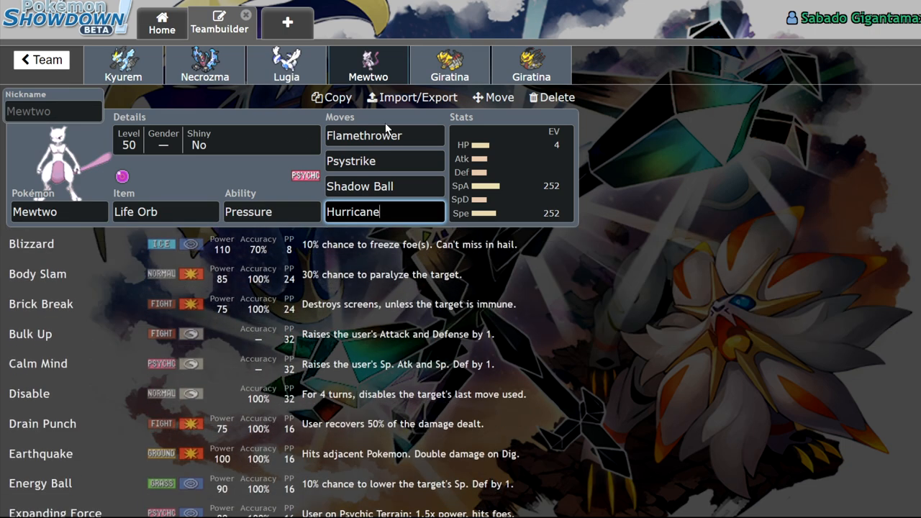
Step: Compare the two Giratina sets and return to the Assault Vest Giratina's 252 HP / 252 Atk / 4 Def spread
{"action": "left_click", "coordinate": [450, 65]}
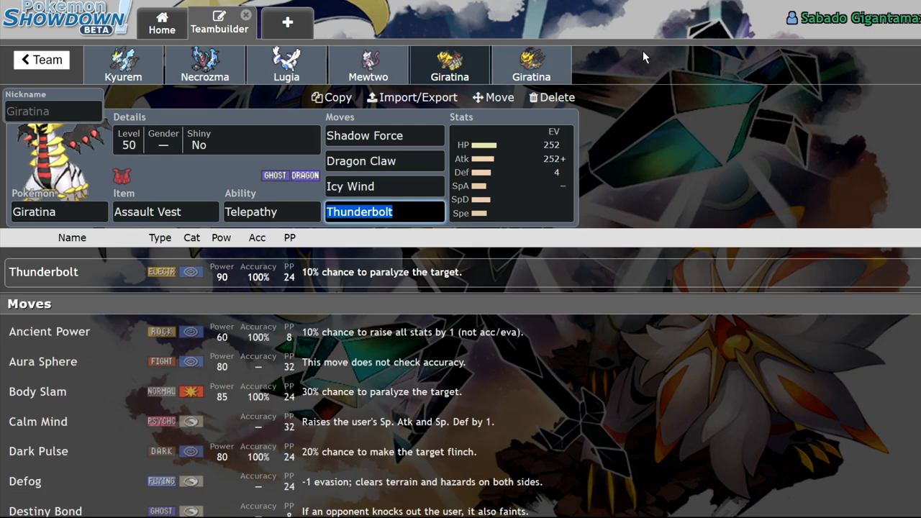
{"action": "mouse_move", "coordinate": [756, 60]}
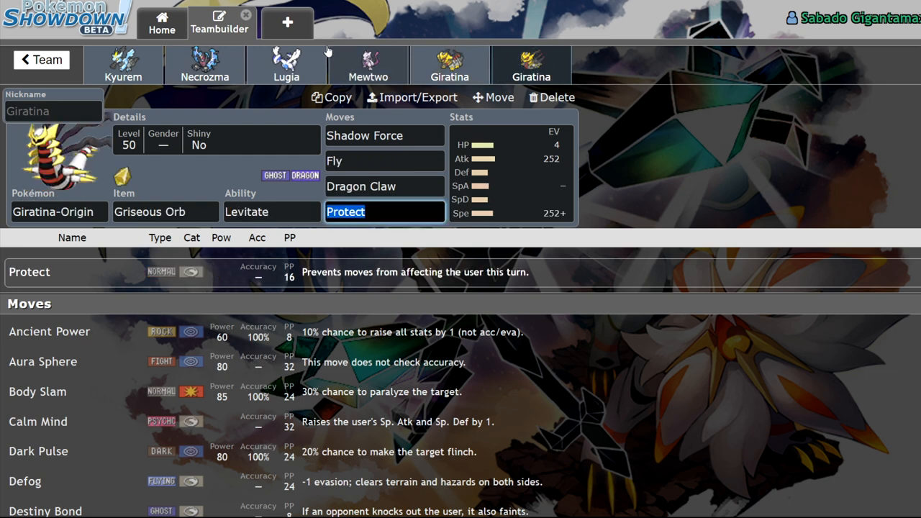
{"action": "left_click", "coordinate": [369, 65]}
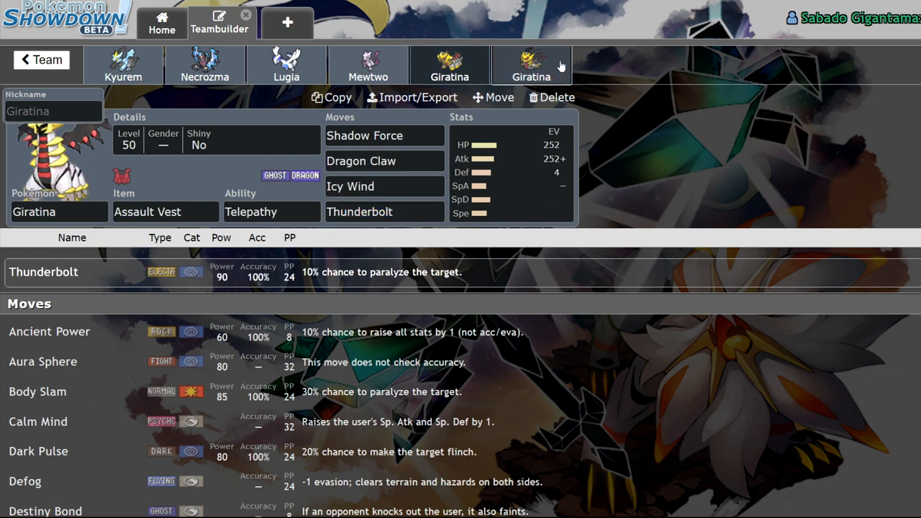
{"action": "left_click", "coordinate": [382, 212]}
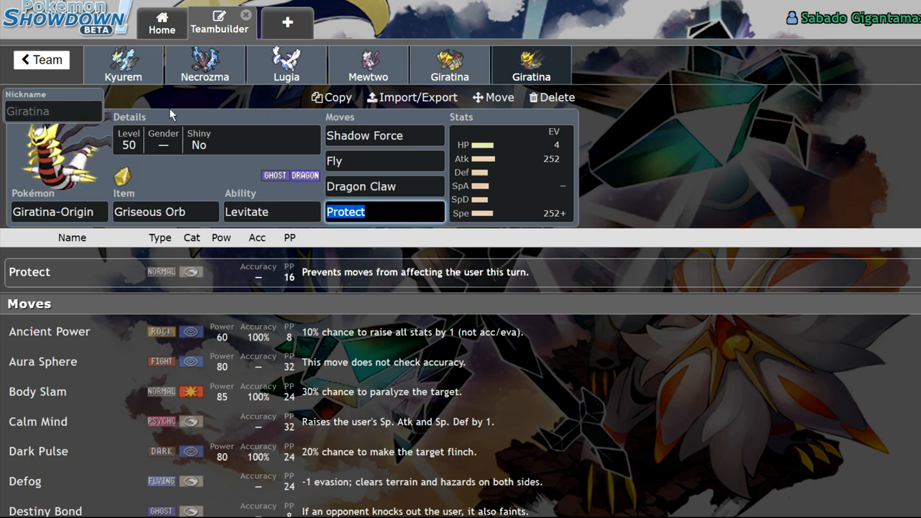
{"action": "left_click", "coordinate": [449, 65]}
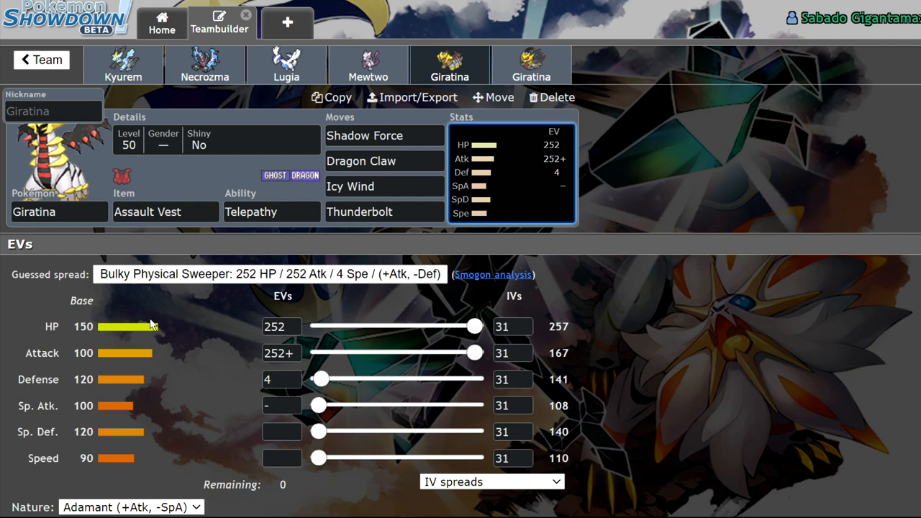
{"action": "mouse_move", "coordinate": [165, 380]}
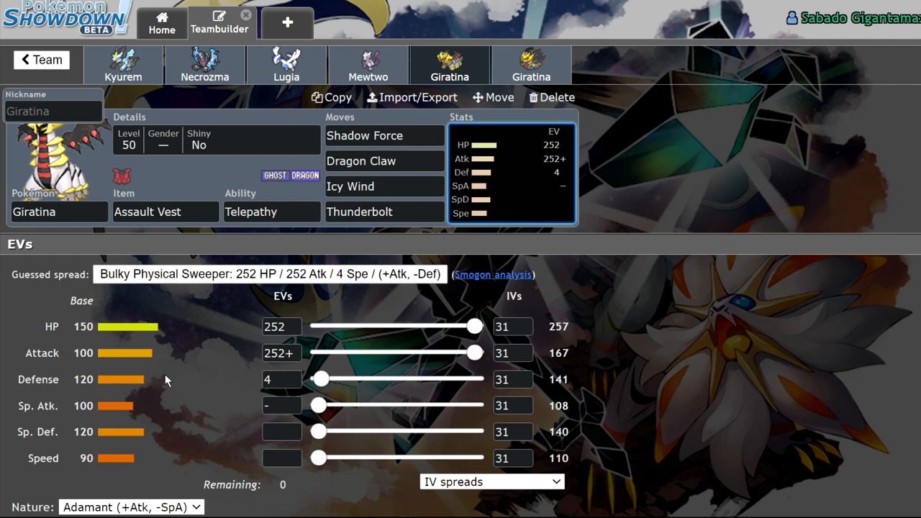
Step: Review Giratina's item, ability and its Shadow Force and Thunderbolt moves
{"action": "left_click", "coordinate": [166, 210]}
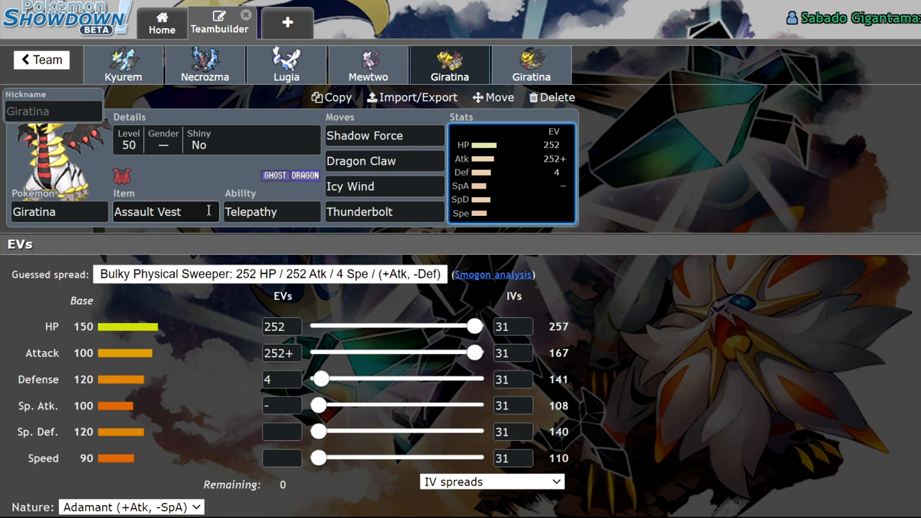
{"action": "left_click", "coordinate": [271, 211]}
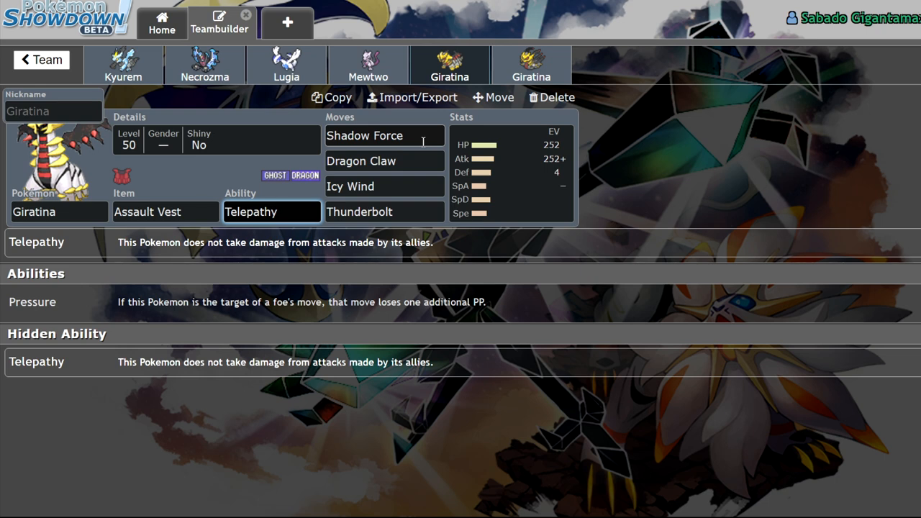
{"action": "left_click", "coordinate": [385, 135]}
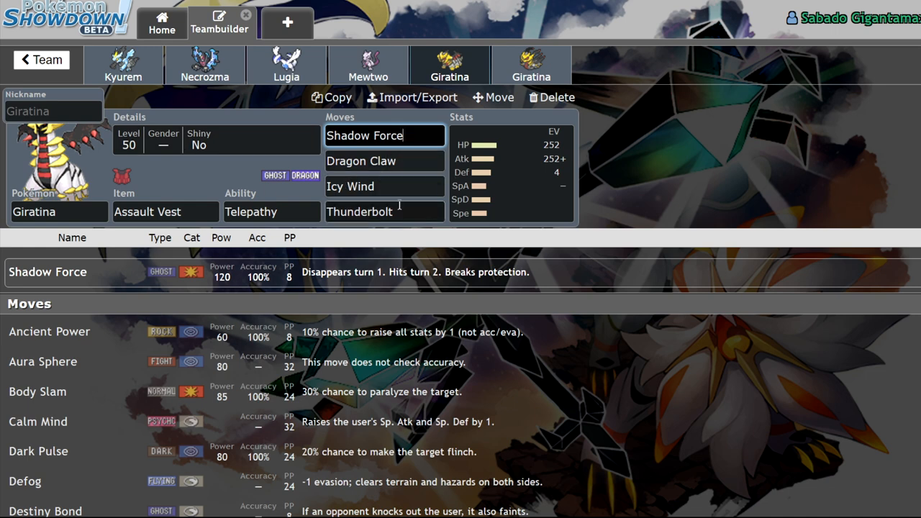
{"action": "left_click", "coordinate": [384, 212]}
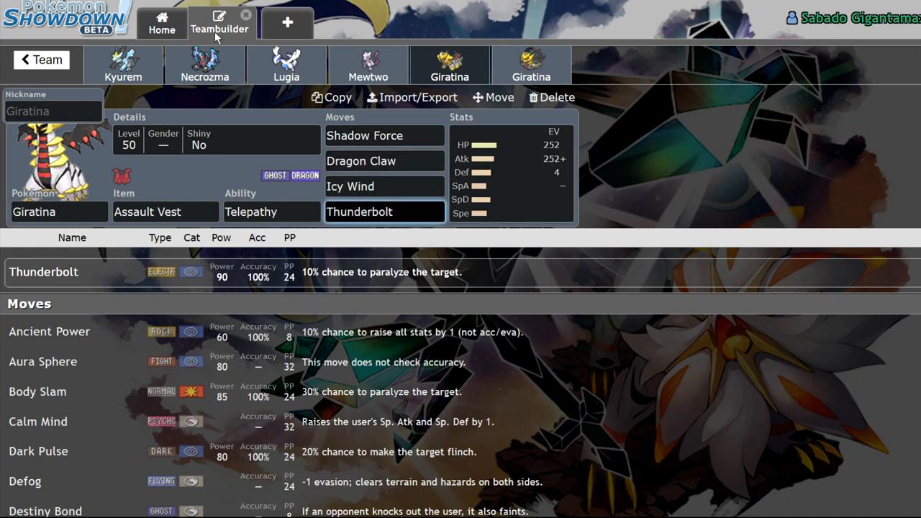
{"action": "left_click", "coordinate": [385, 136]}
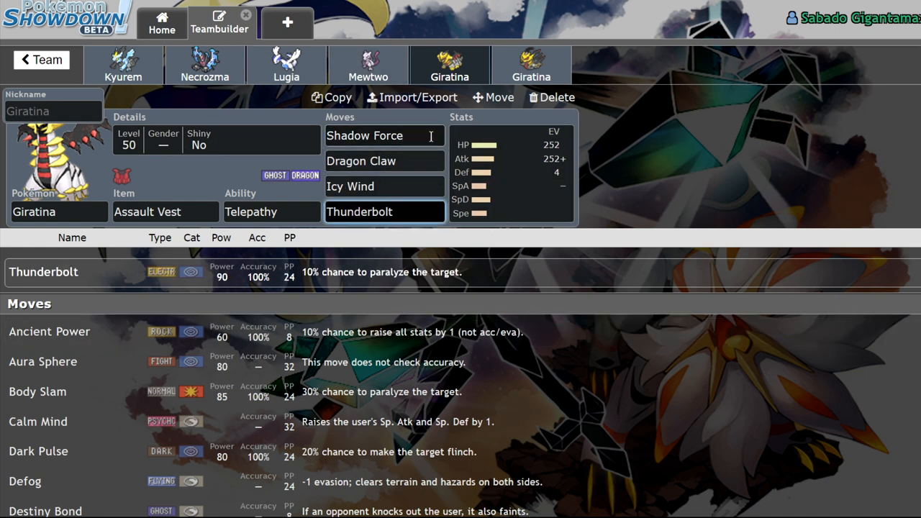
{"action": "left_click", "coordinate": [365, 135]}
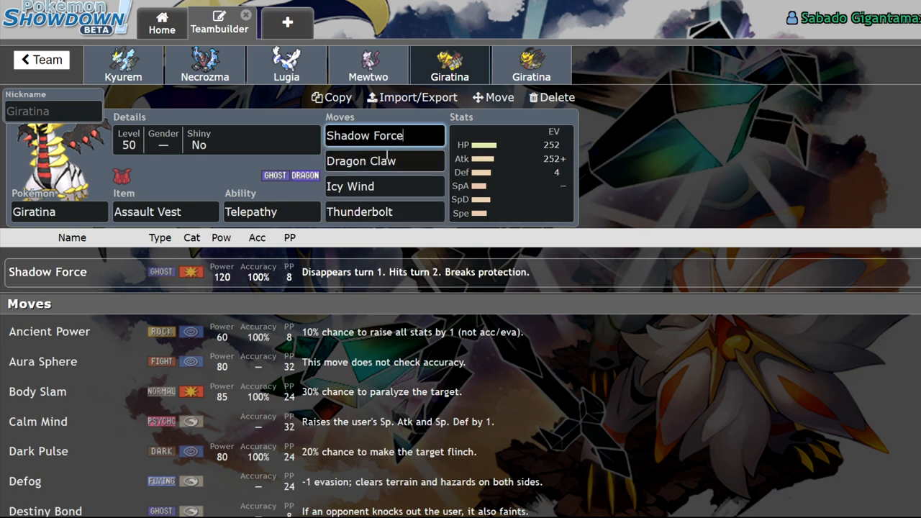
Step: Replace Giratina's Thunderbolt with Breaking Swipe after checking Dragon Claw
{"action": "left_click", "coordinate": [384, 162]}
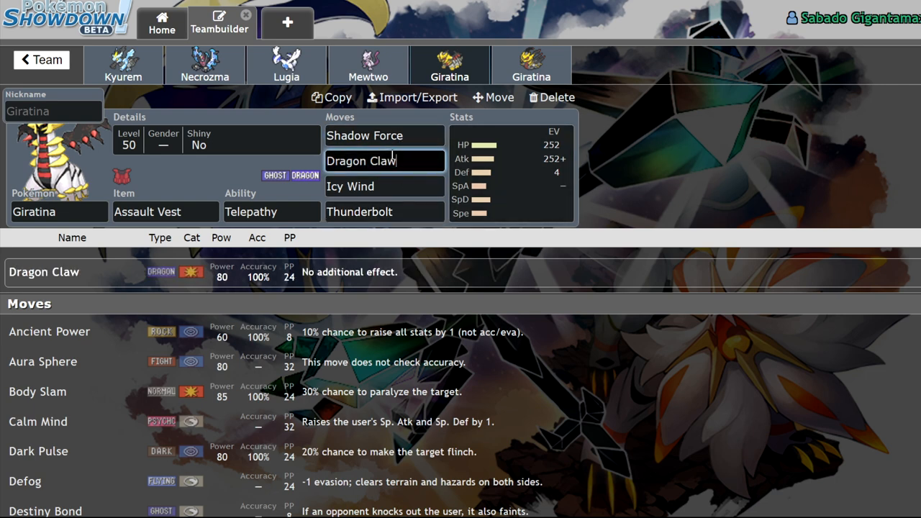
{"action": "left_click", "coordinate": [384, 211]}
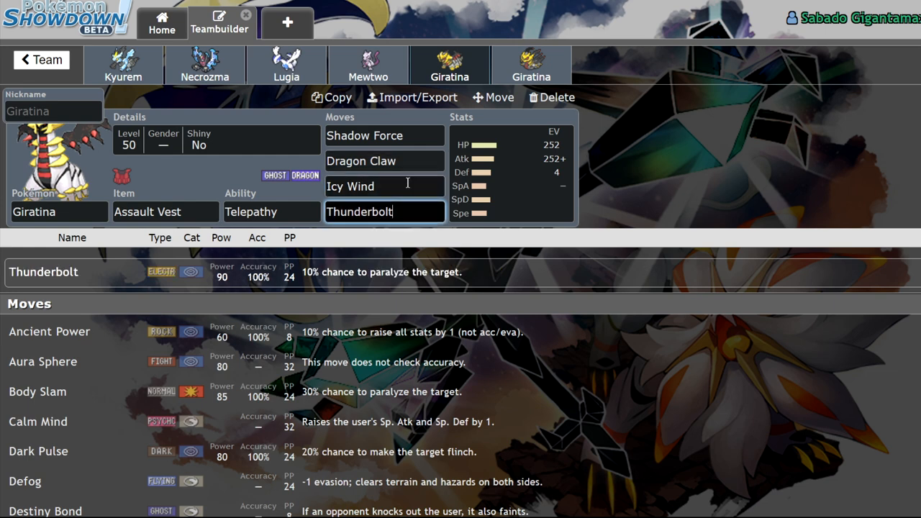
{"action": "type", "text": "breaking Swipe"}
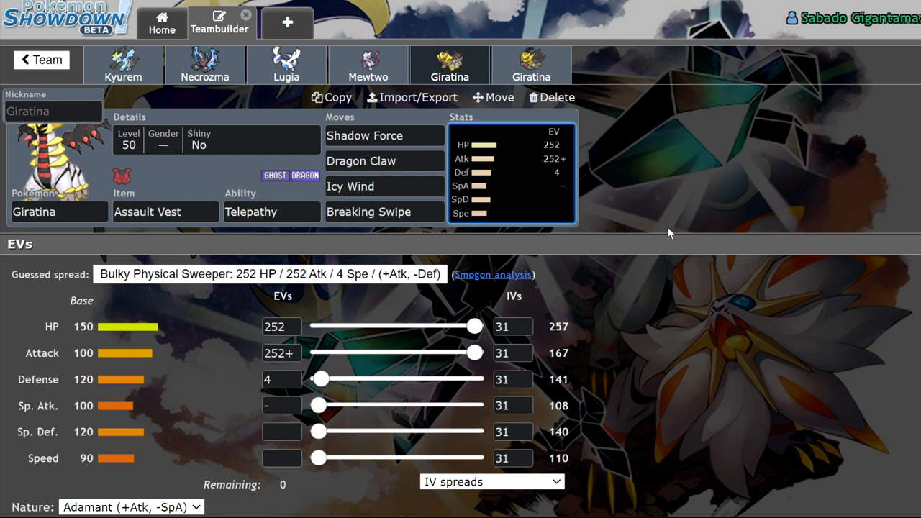
Step: Give the first Giratina Weakness Policy instead of Assault Vest, briefly comparing Necrozma and Kyurem
{"action": "left_click", "coordinate": [384, 187]}
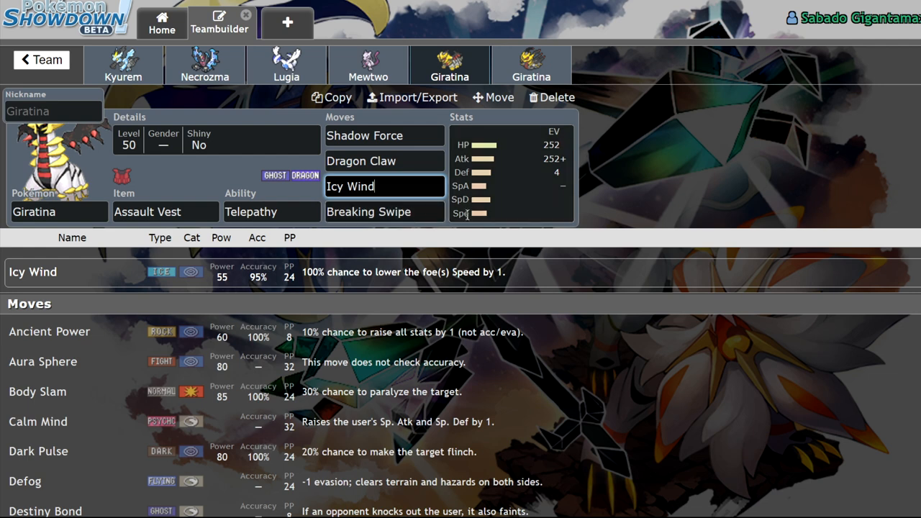
{"action": "left_click", "coordinate": [166, 211]}
{"action": "type", "text": "Weakness Policy"}
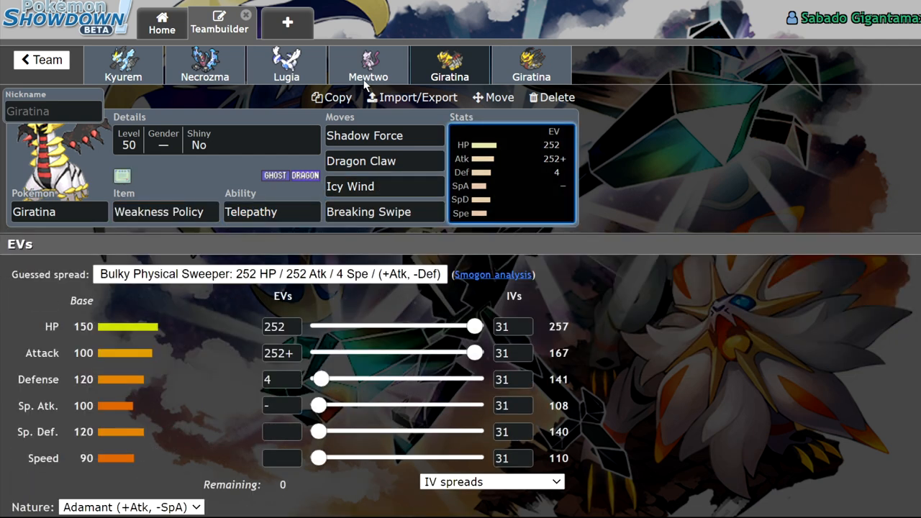
{"action": "left_click", "coordinate": [204, 65]}
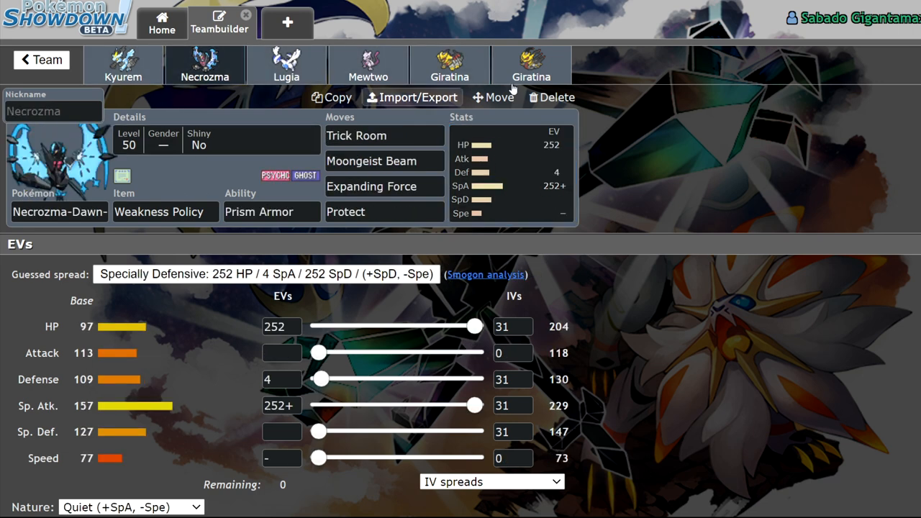
{"action": "left_click", "coordinate": [123, 65]}
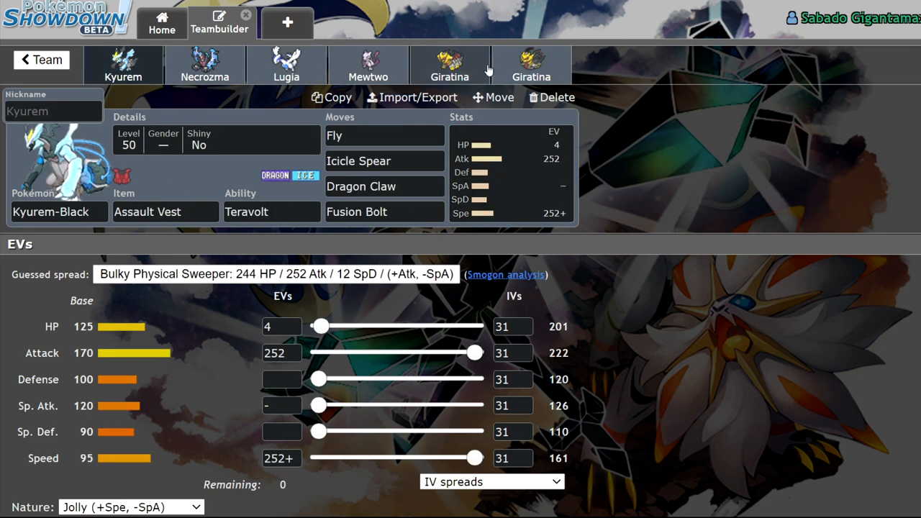
{"action": "left_click", "coordinate": [449, 64]}
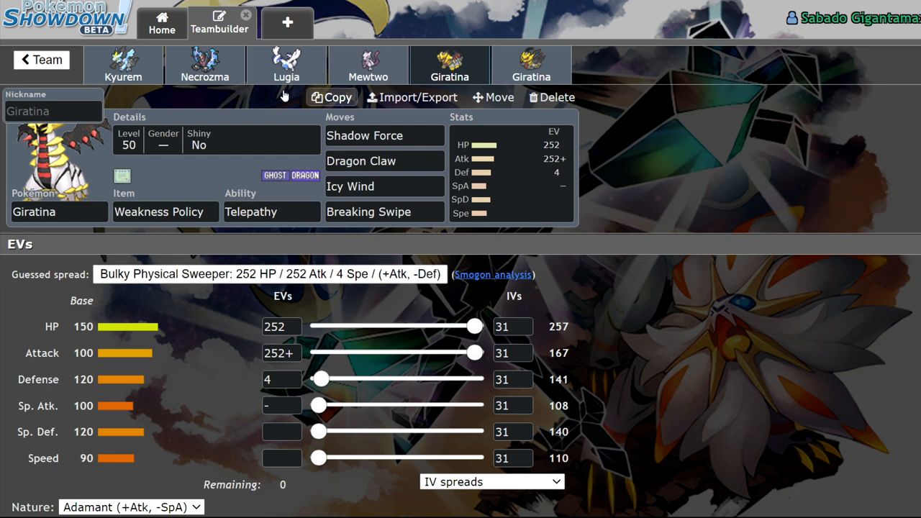
{"action": "mouse_move", "coordinate": [909, 190]}
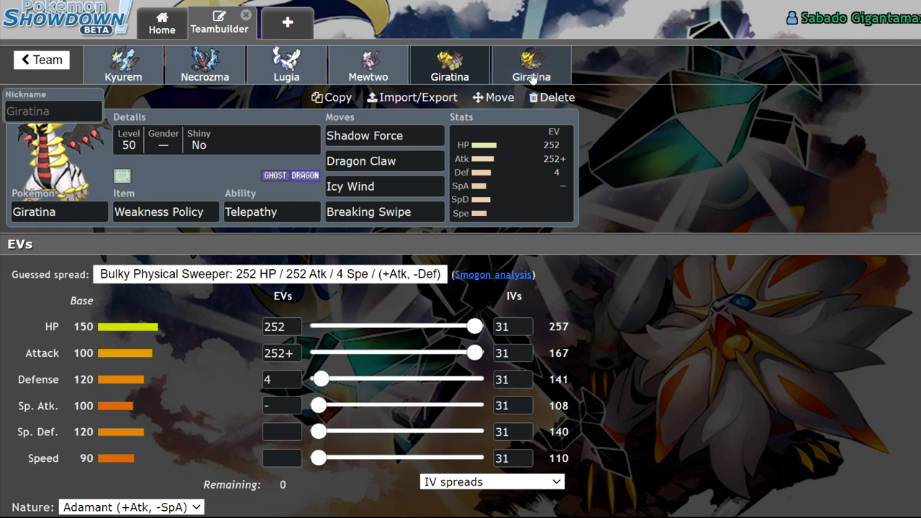
Step: Review Giratina-Origin's Griseous Orb, Shadow Force and Fly, then its Jolly 4/252/252 spread
{"action": "left_click", "coordinate": [531, 65]}
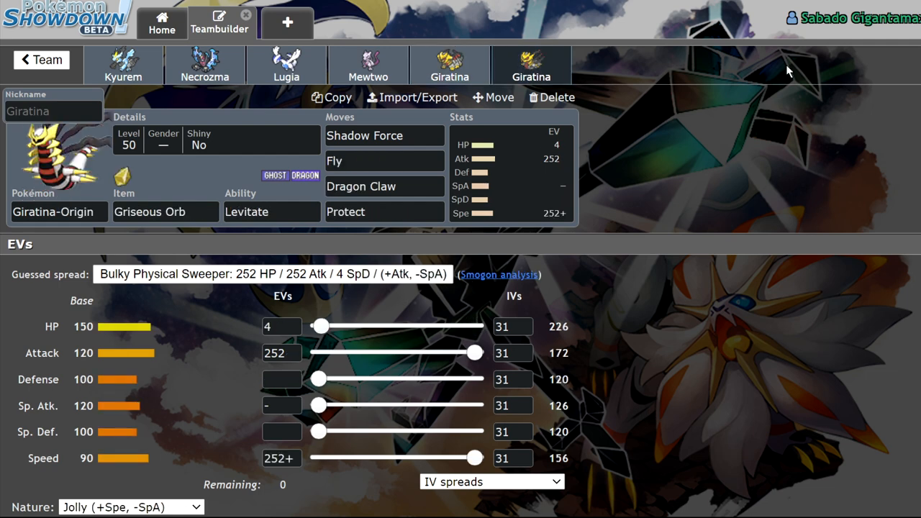
{"action": "left_click", "coordinate": [166, 211]}
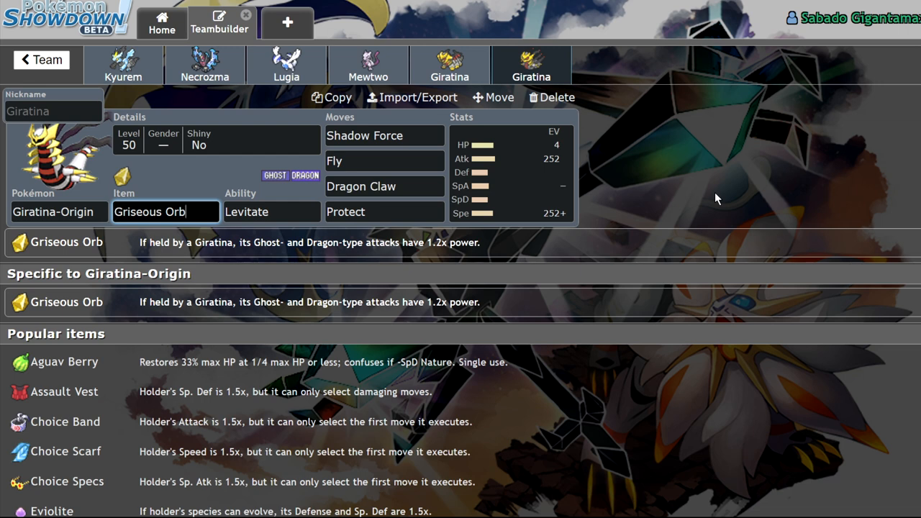
{"action": "left_click", "coordinate": [385, 135]}
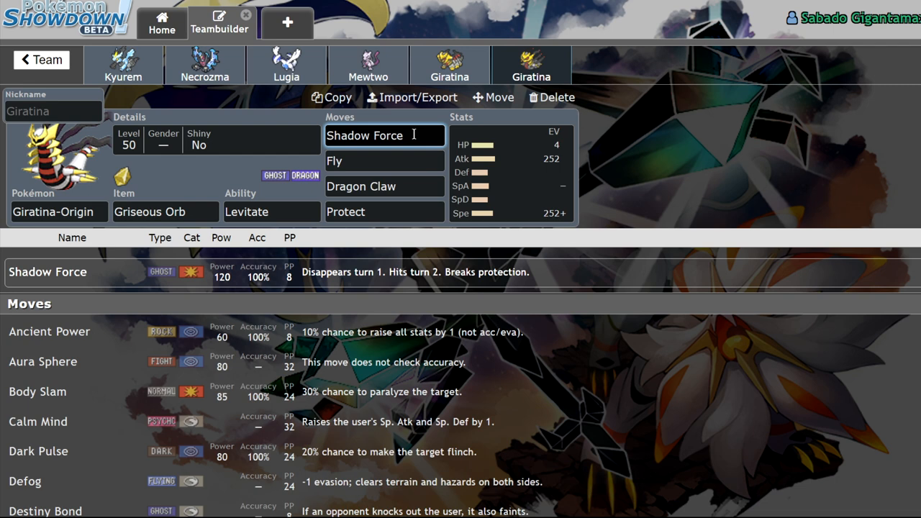
{"action": "mouse_move", "coordinate": [823, 151]}
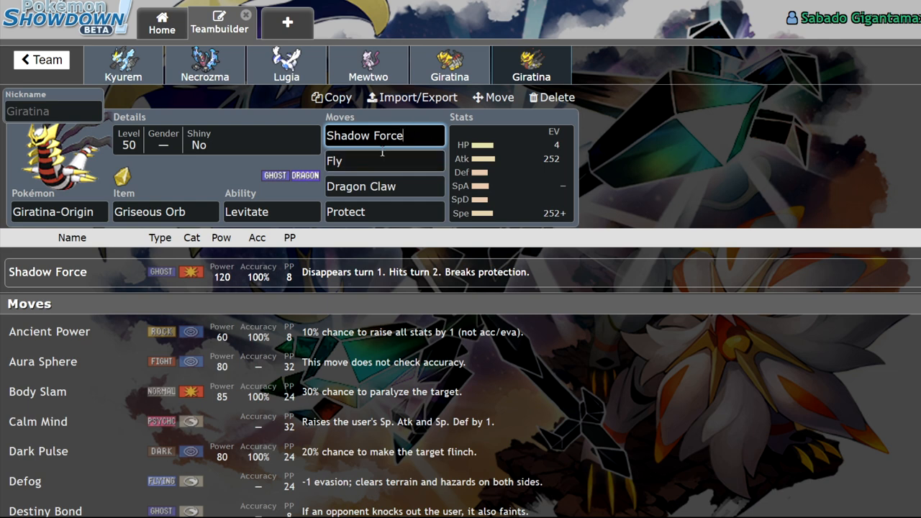
{"action": "left_click", "coordinate": [384, 162]}
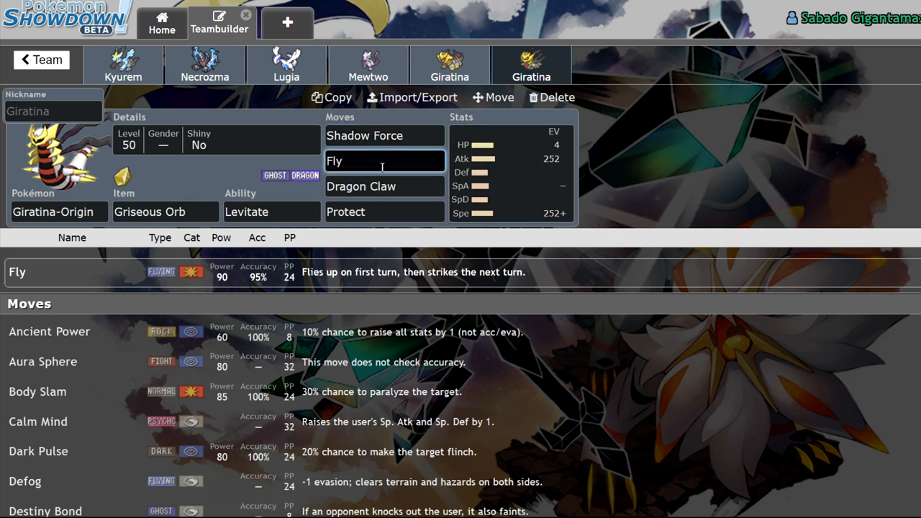
{"action": "left_click", "coordinate": [386, 188]}
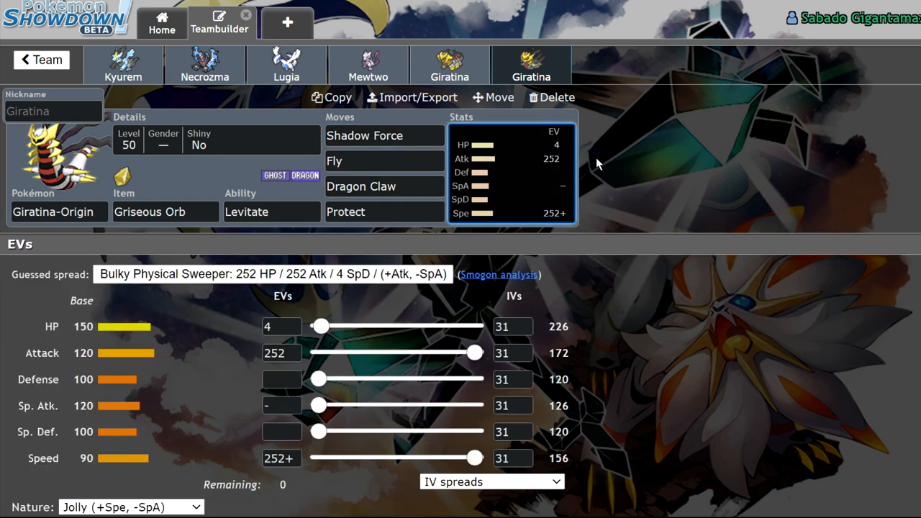
{"action": "mouse_move", "coordinate": [232, 419]}
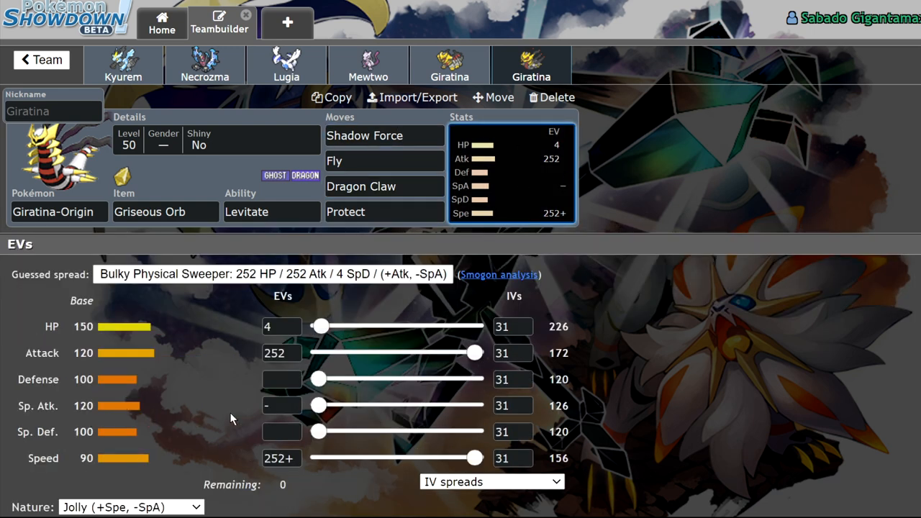
{"action": "mouse_move", "coordinate": [101, 242]}
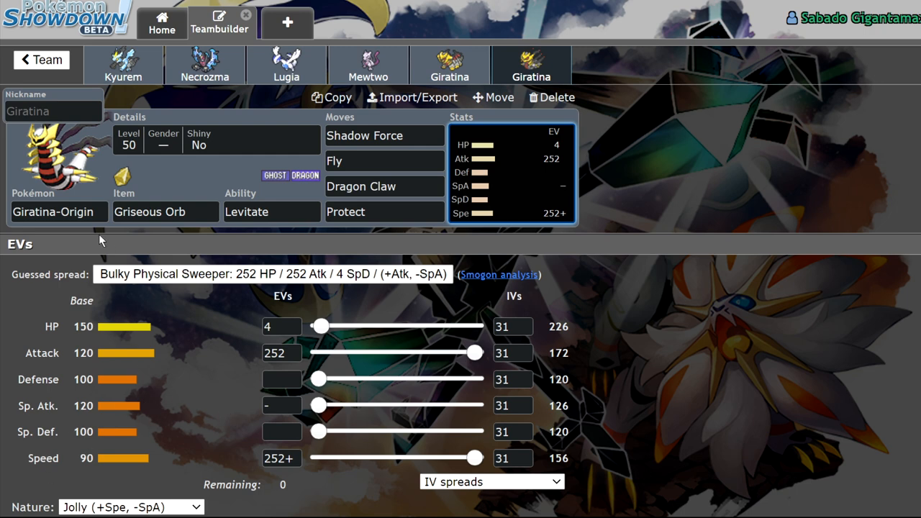
{"action": "mouse_move", "coordinate": [675, 198]}
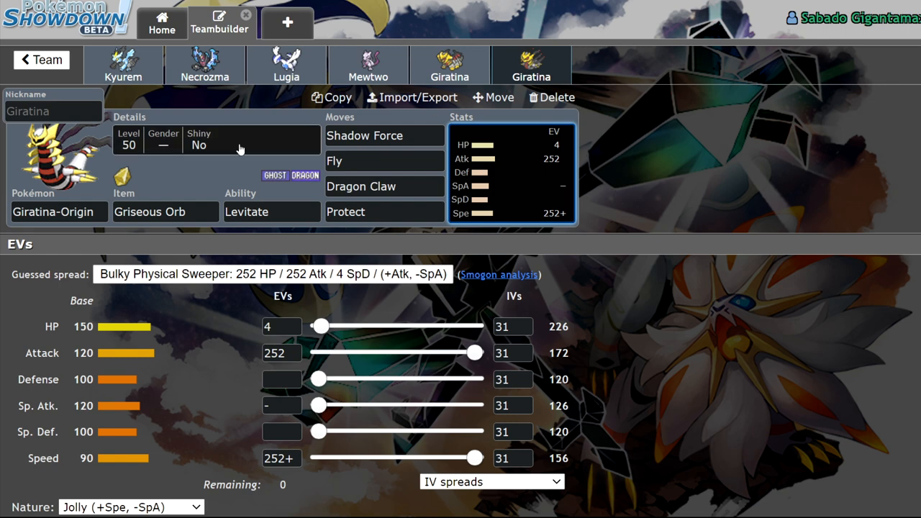
{"action": "left_click", "coordinate": [361, 186]}
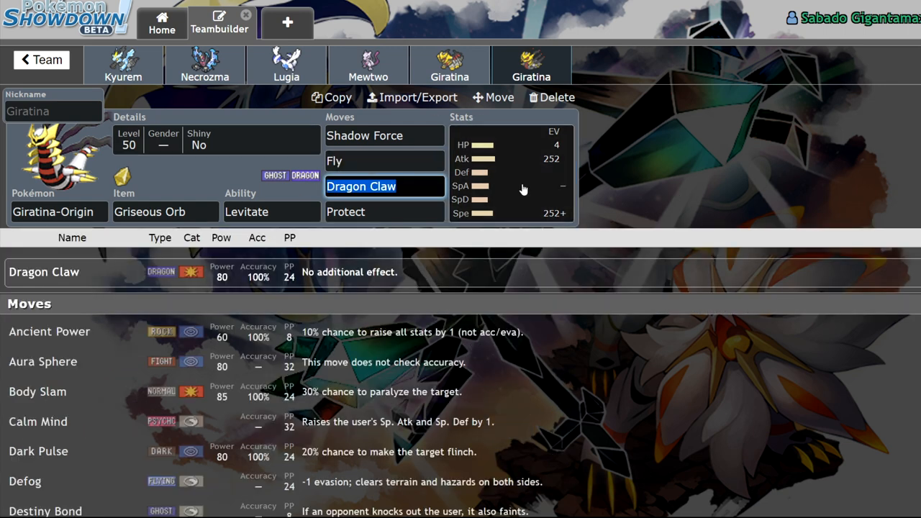
{"action": "type", "text": "ea"}
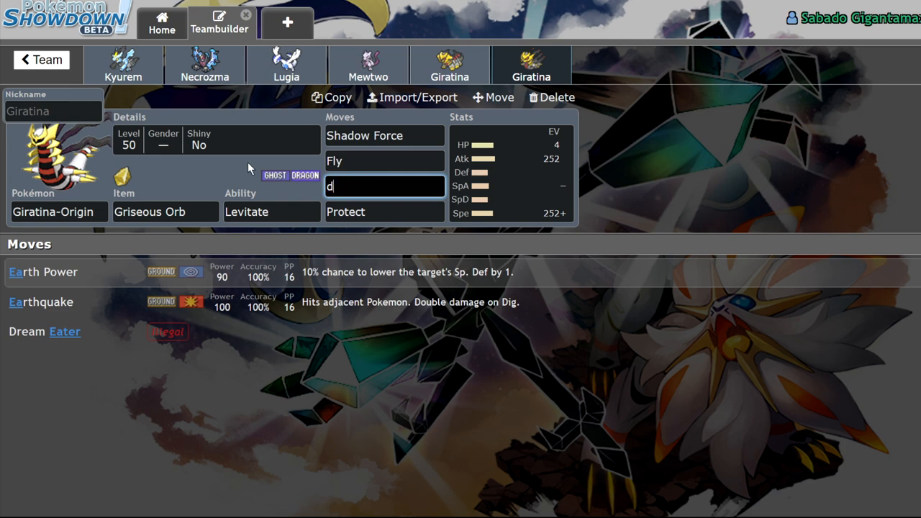
{"action": "type", "text": "ra"}
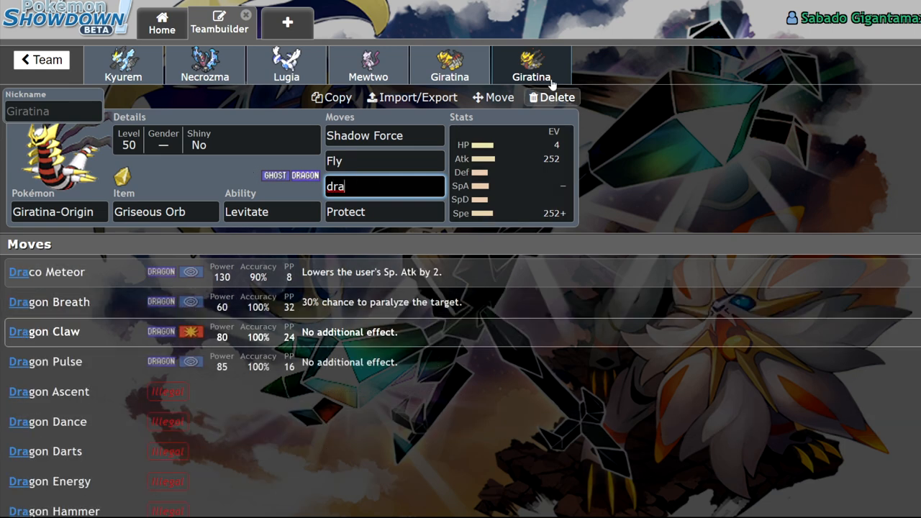
{"action": "mouse_move", "coordinate": [526, 207]}
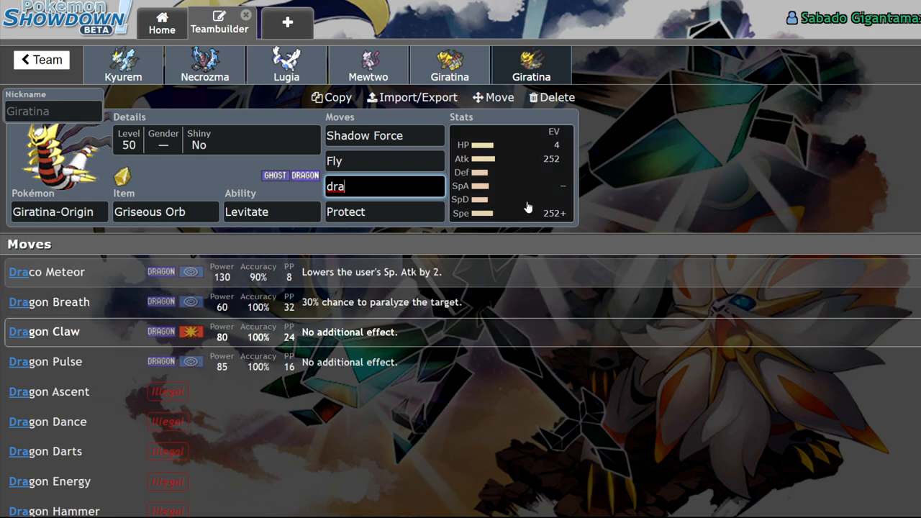
{"action": "left_click", "coordinate": [286, 65]}
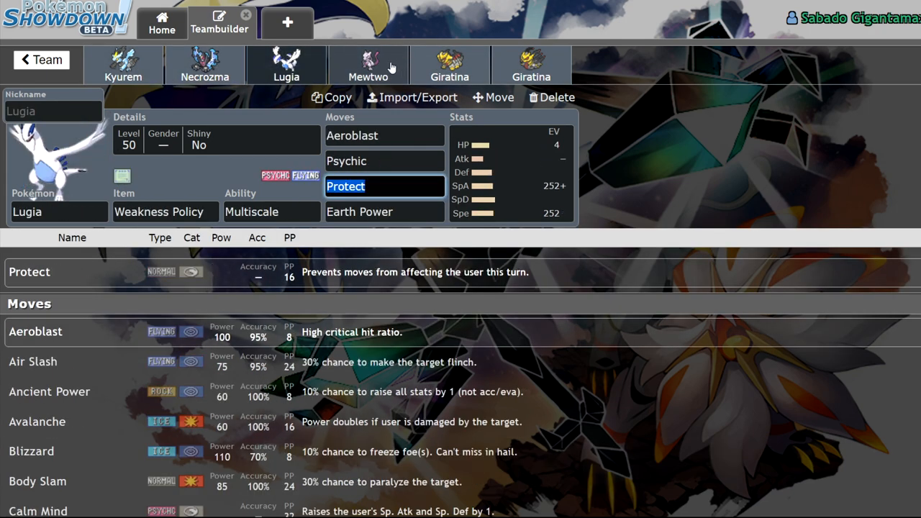
{"action": "left_click", "coordinate": [531, 64]}
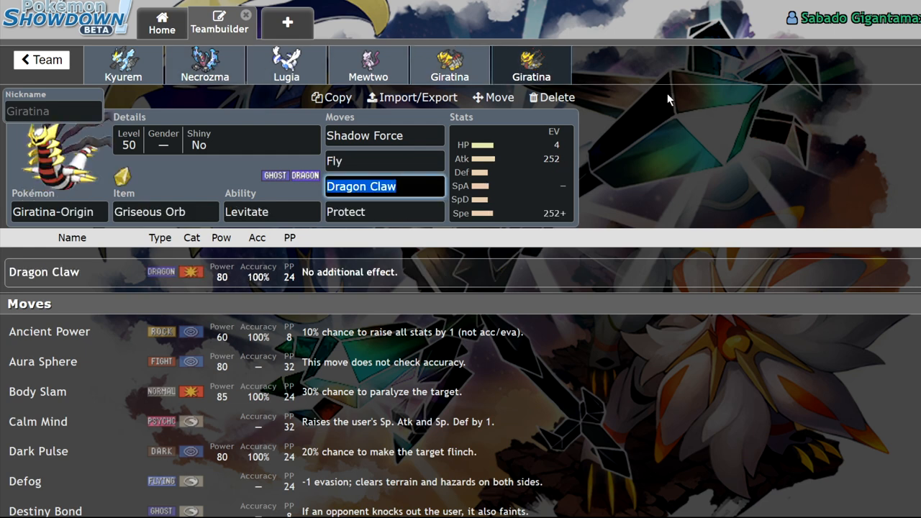